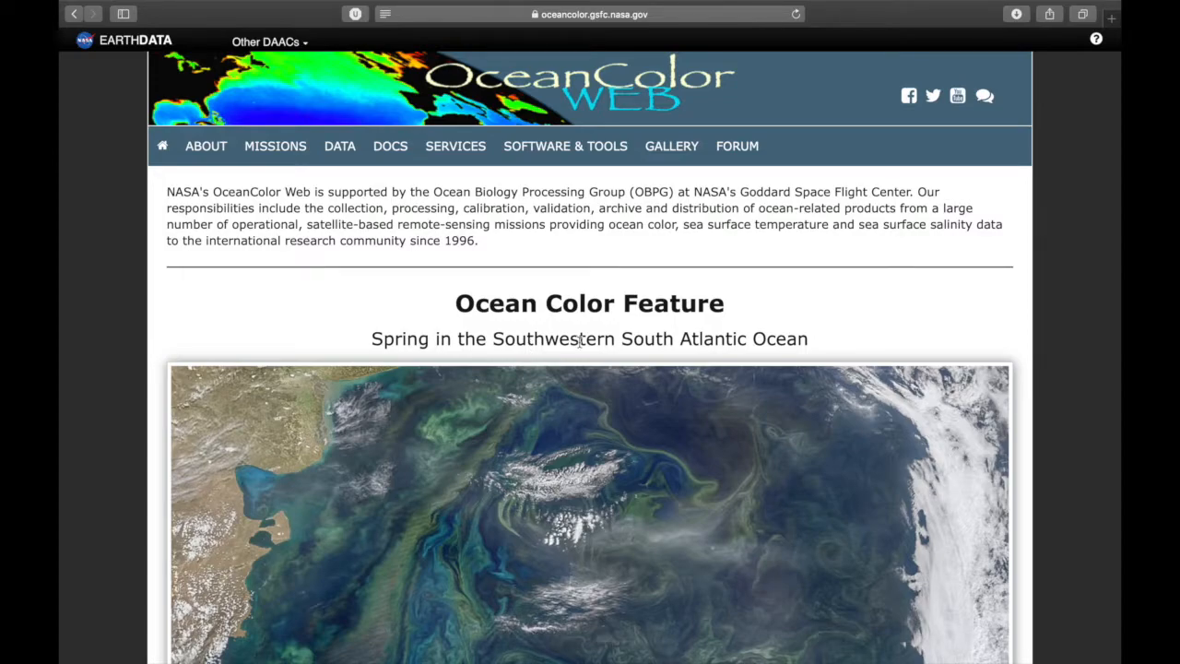
Step: Go to the Level-3 Browser from the Data menu
click(339, 145)
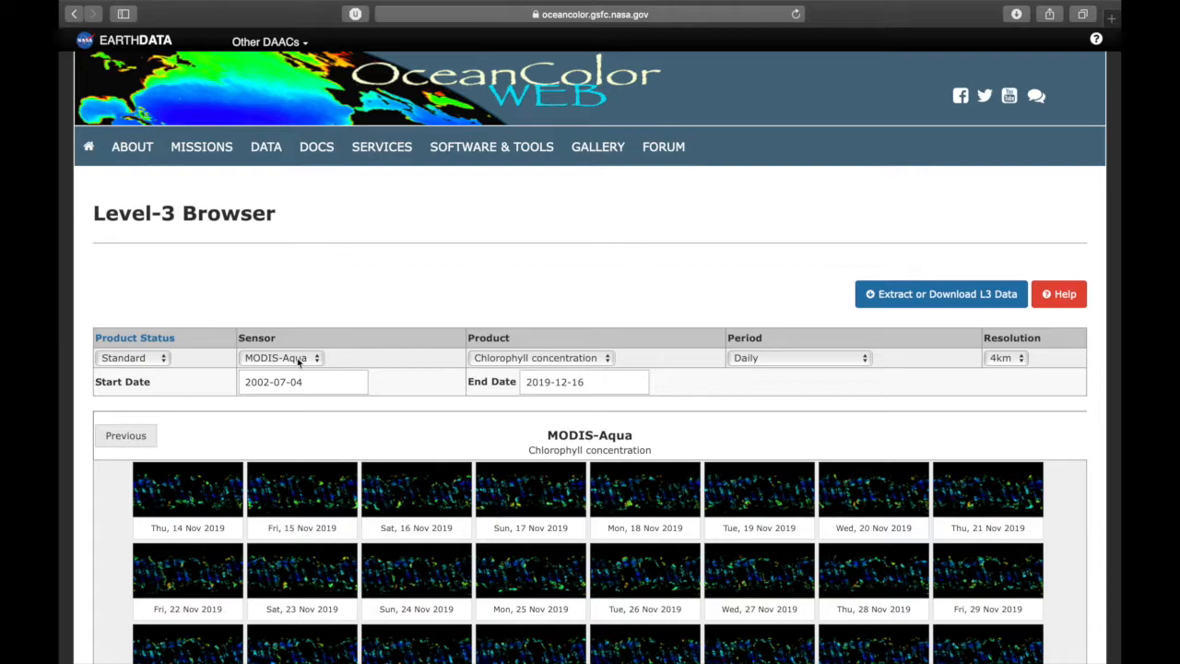
mouse_move(88, 295)
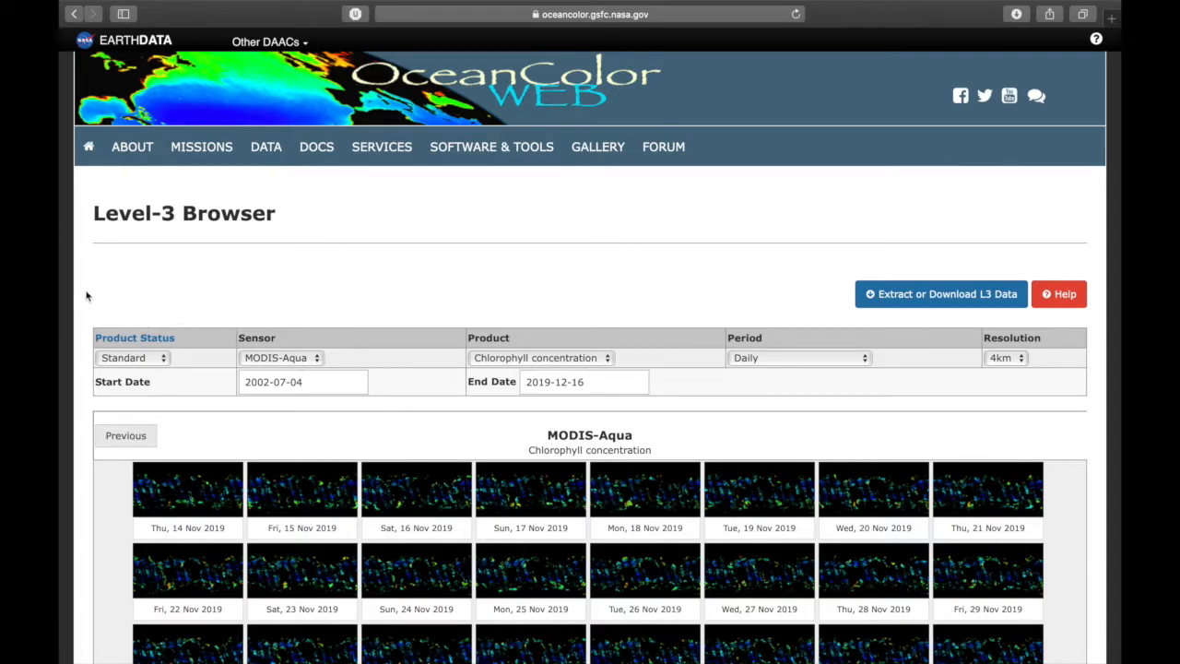
mouse_move(203, 372)
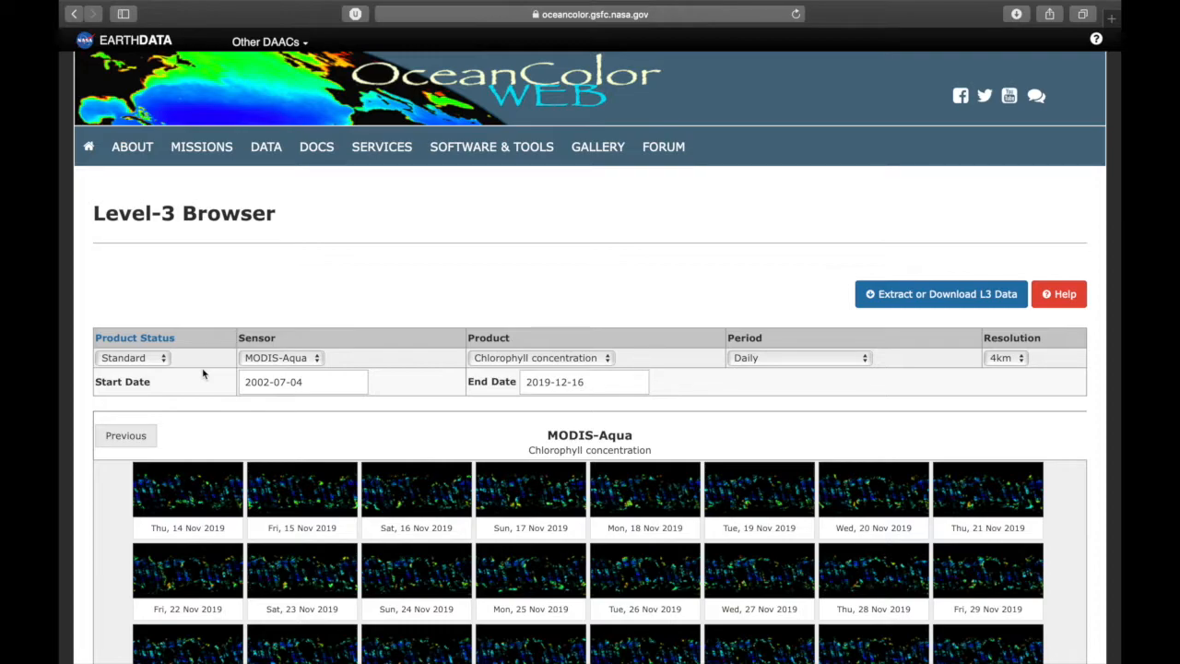
mouse_move(280, 376)
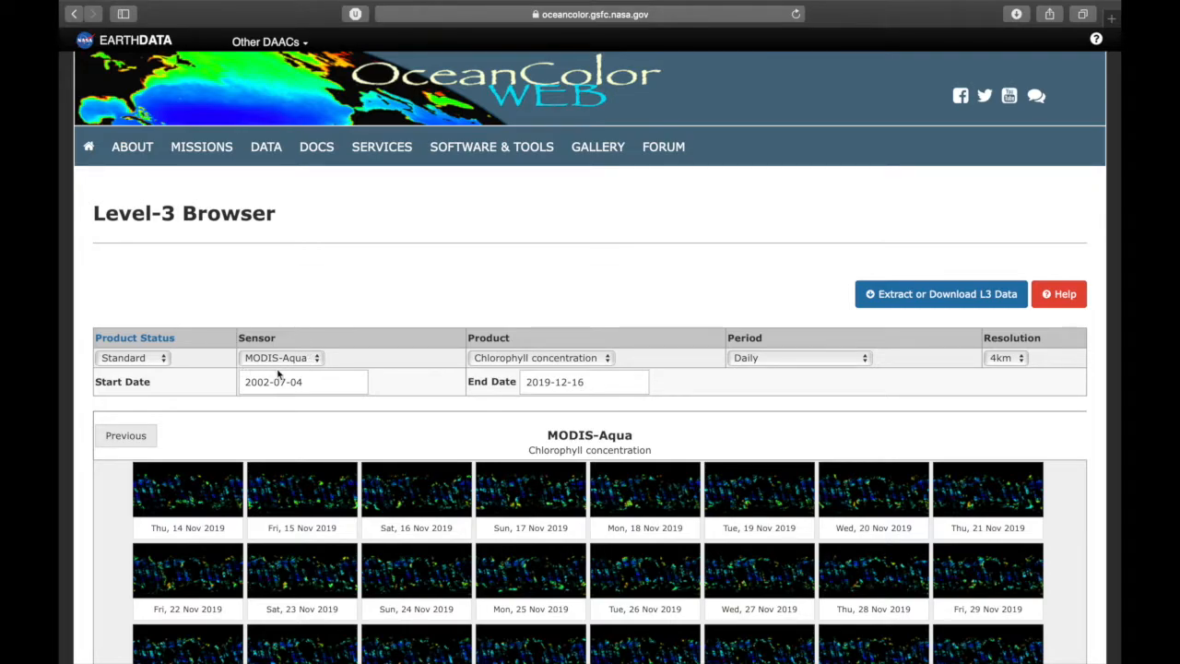
Step: Switch the sensor to MODIS-Terra and the product to Chlorophyll concentration
click(280, 358)
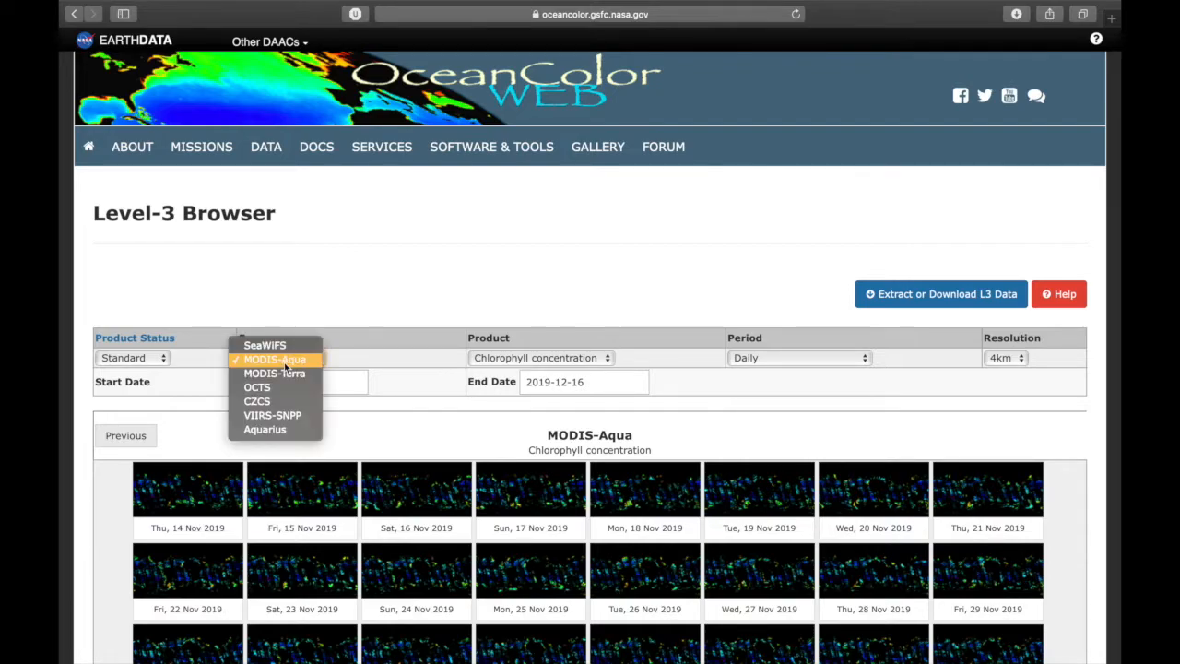
click(275, 358)
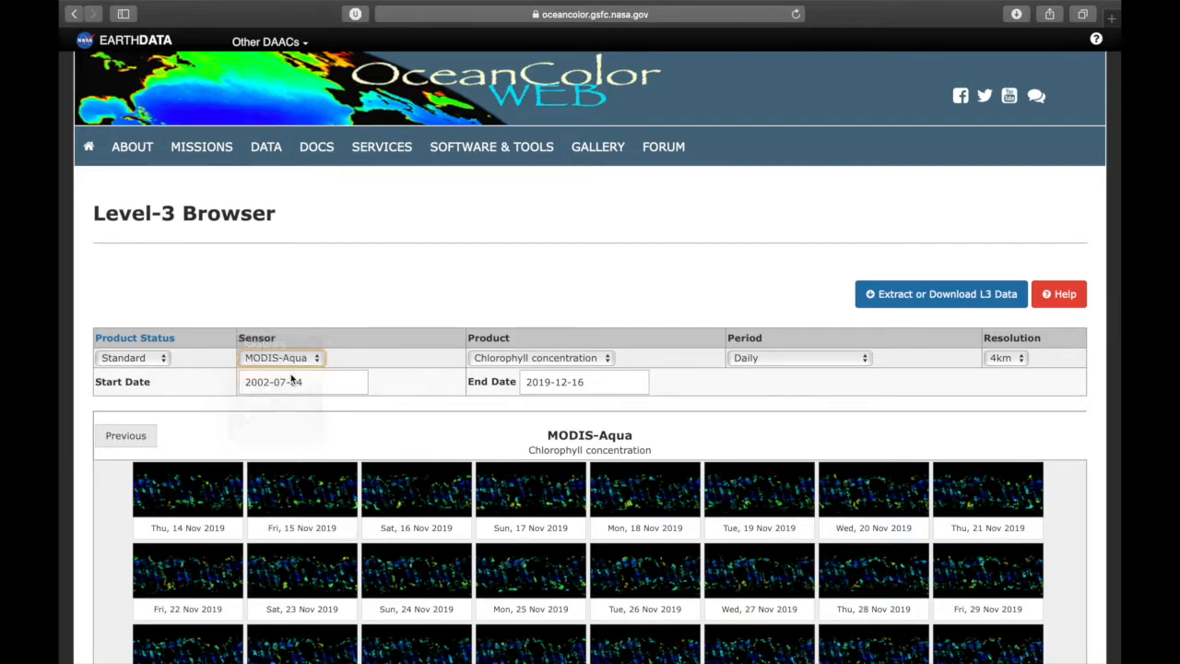
click(280, 357)
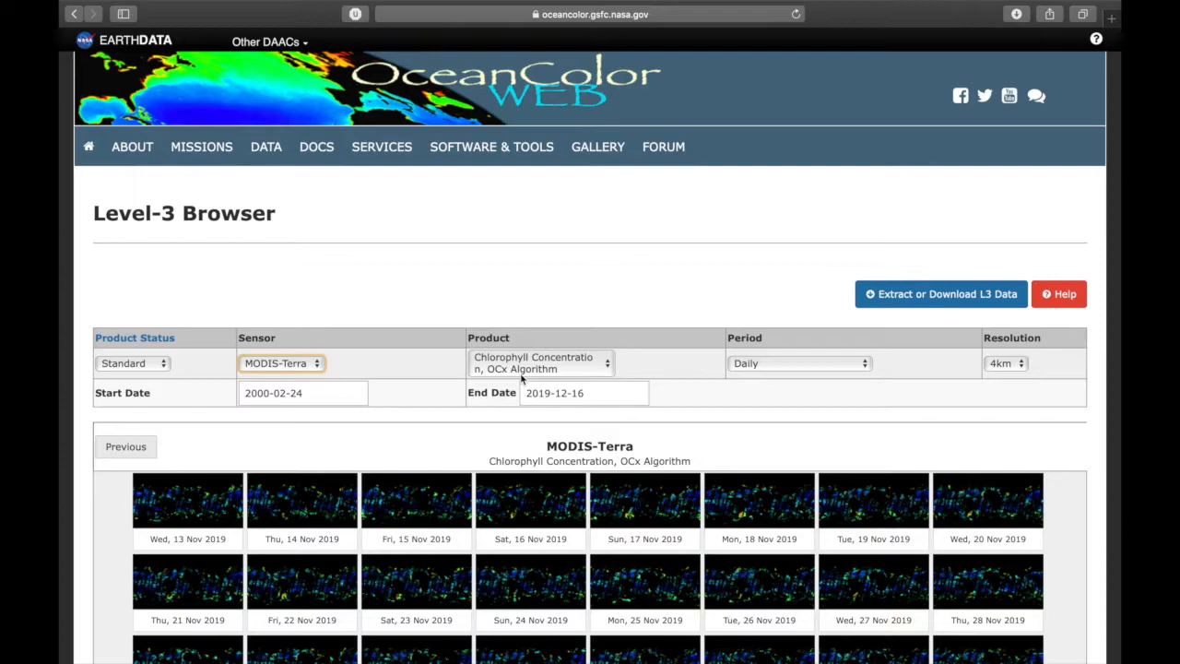
click(542, 361)
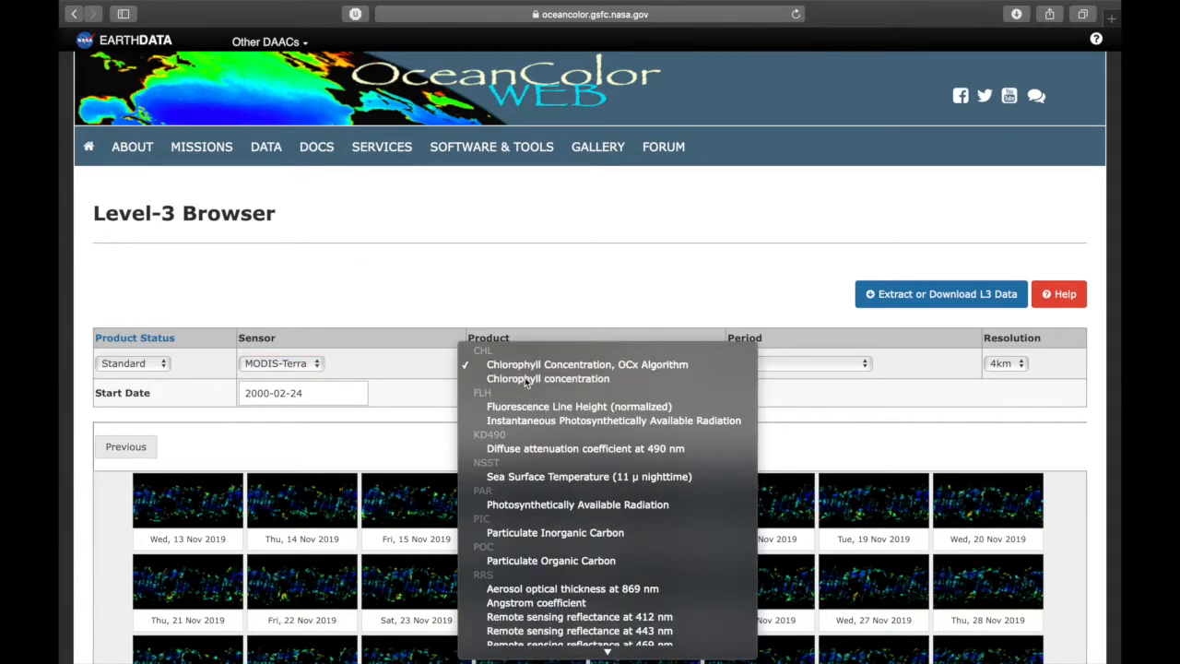
click(548, 378)
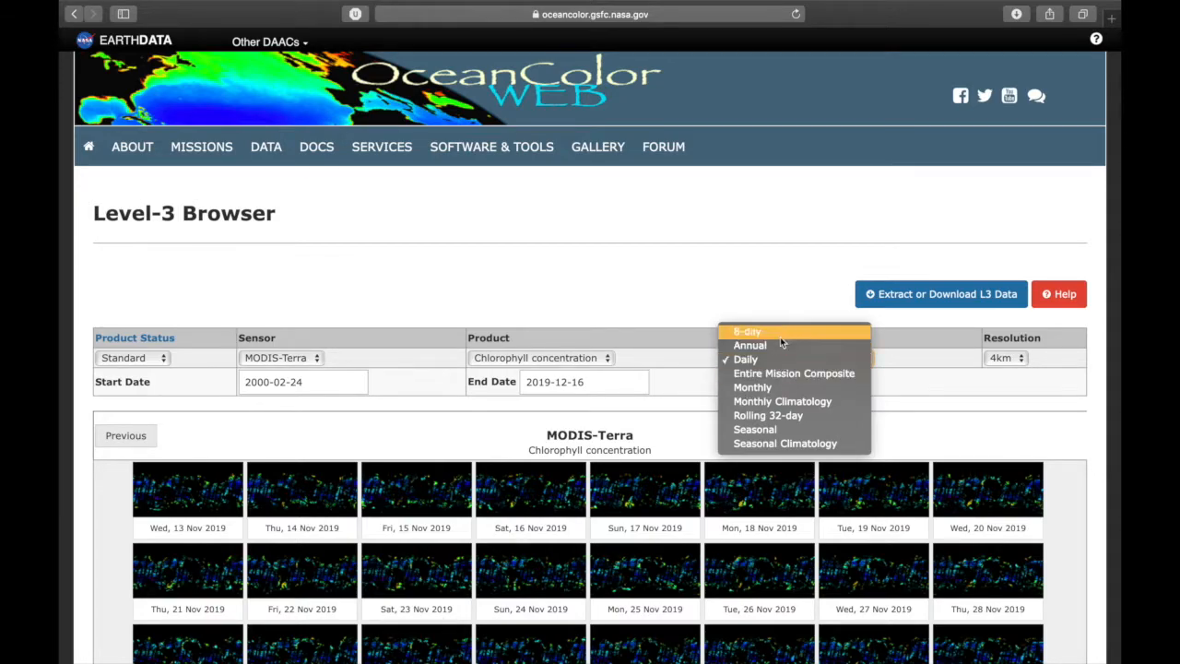
mouse_move(749, 345)
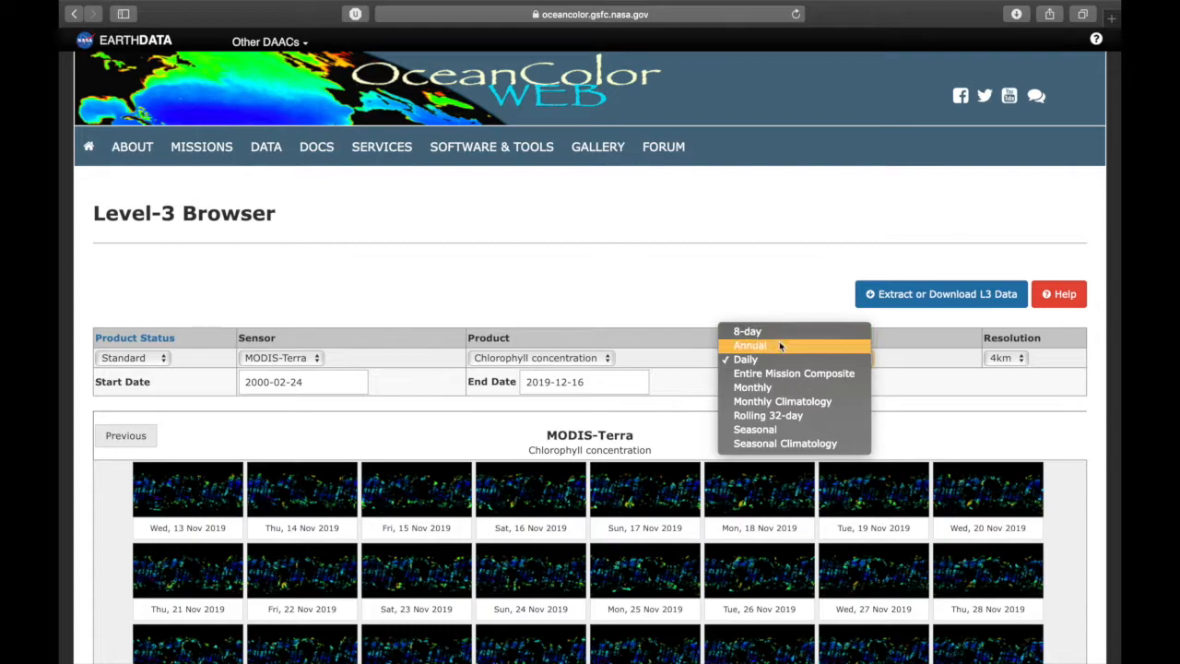
mouse_move(792, 372)
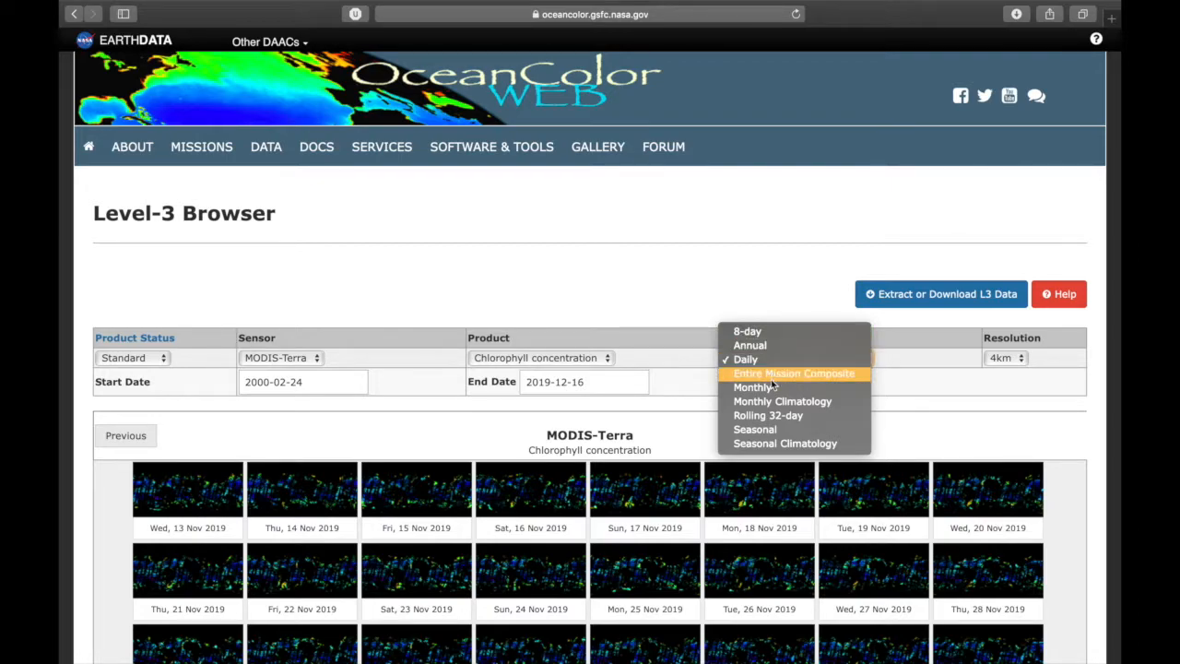
Step: Change the period to Monthly while keeping the 4km resolution
click(752, 387)
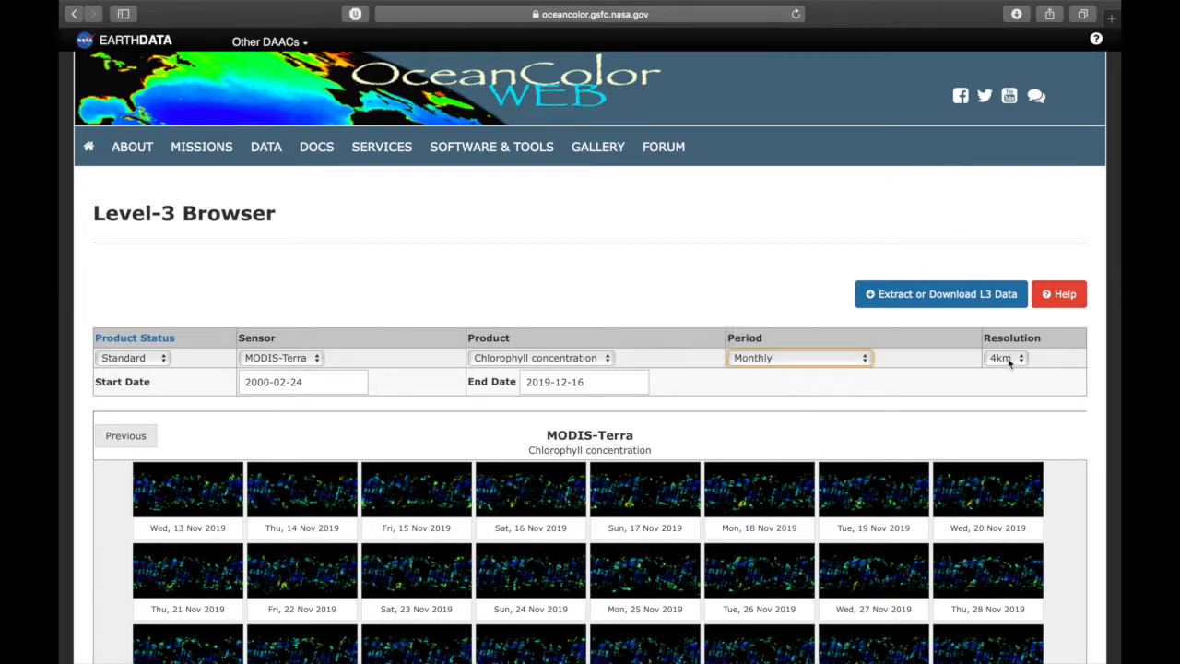
click(1005, 358)
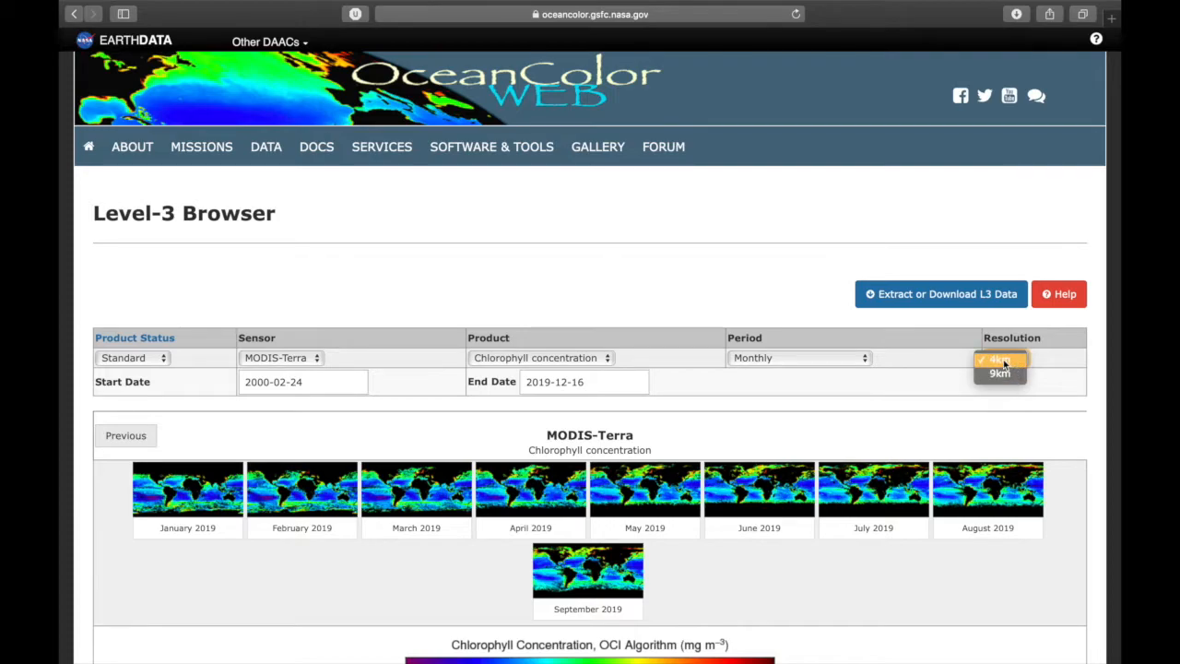
click(302, 380)
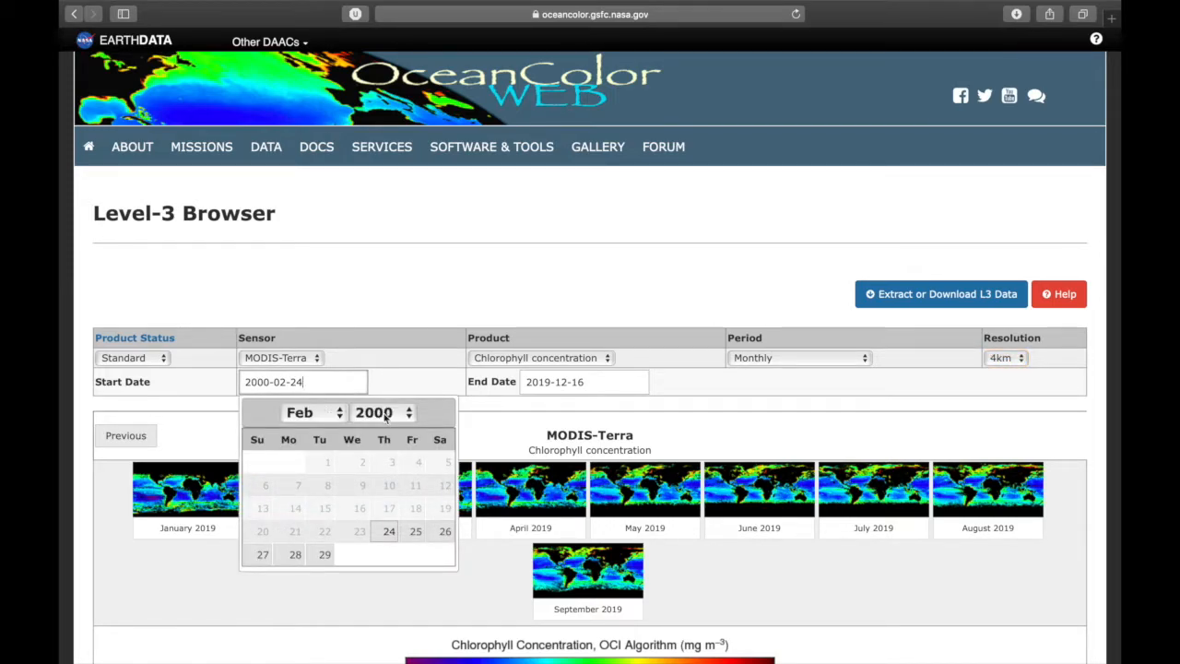
Step: Set the start date to 2018-01-01 and the end date to 2019-01-01
click(378, 413)
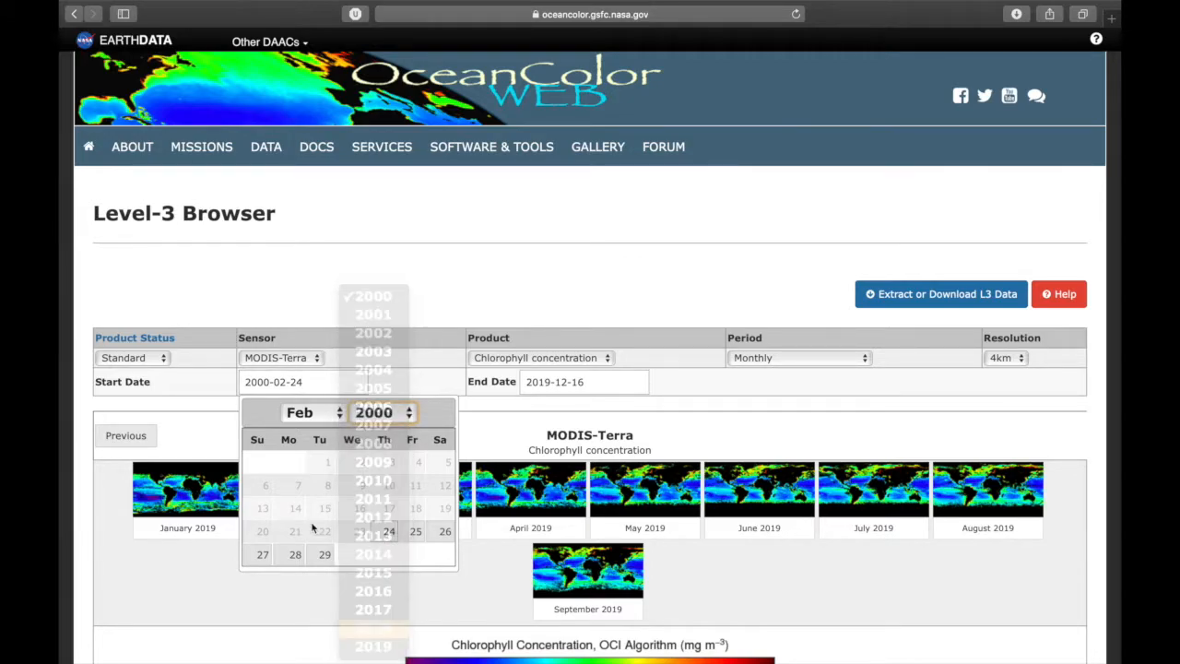
click(314, 413)
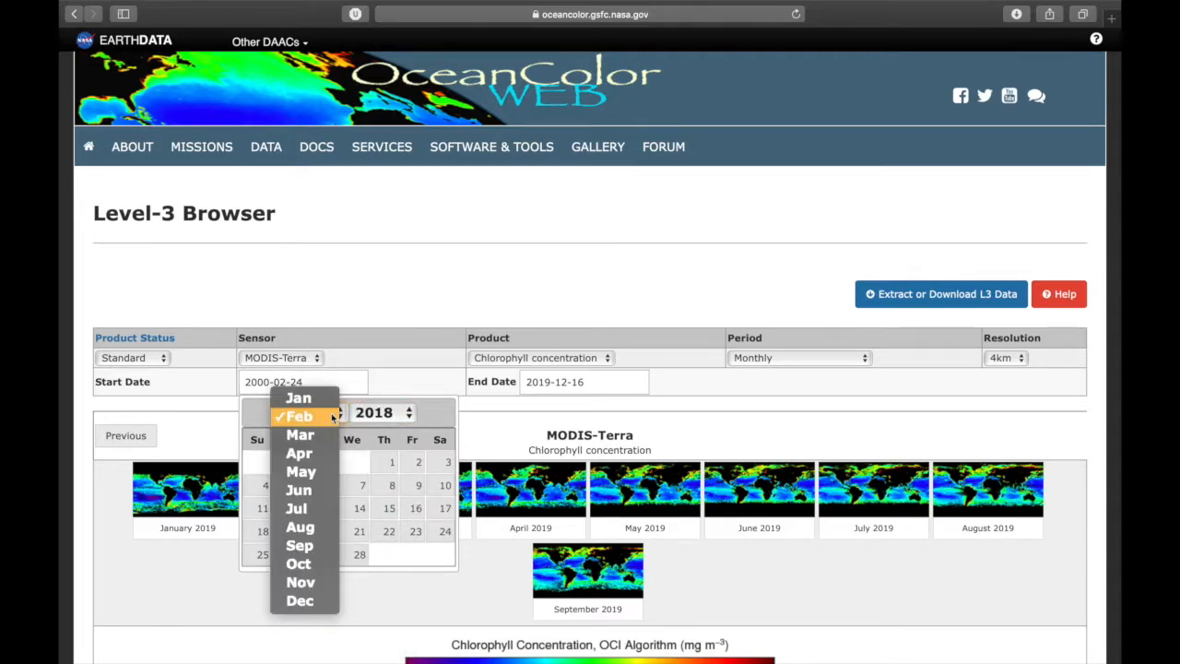
click(299, 398)
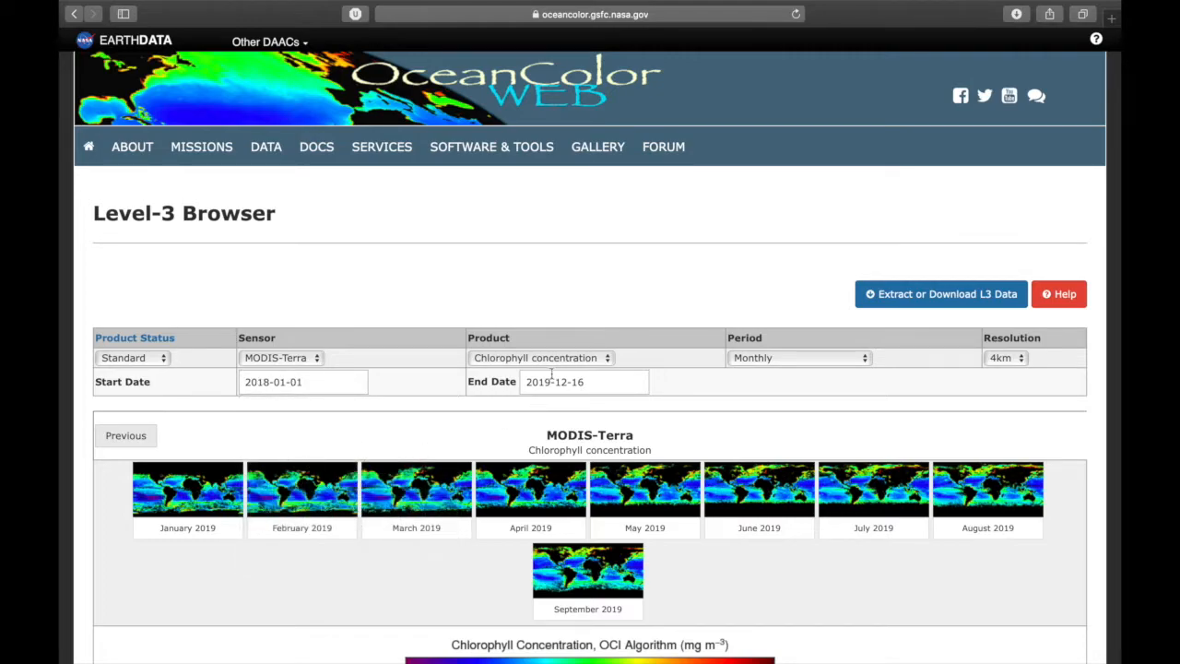
click(582, 380)
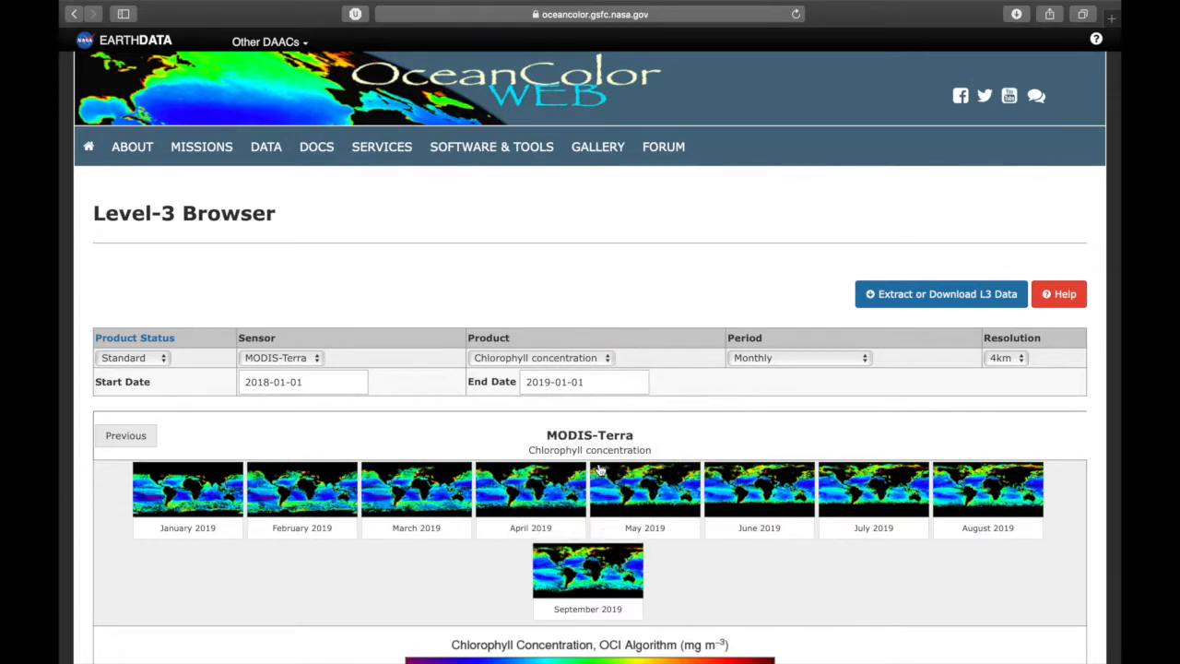
scroll(down, 3)
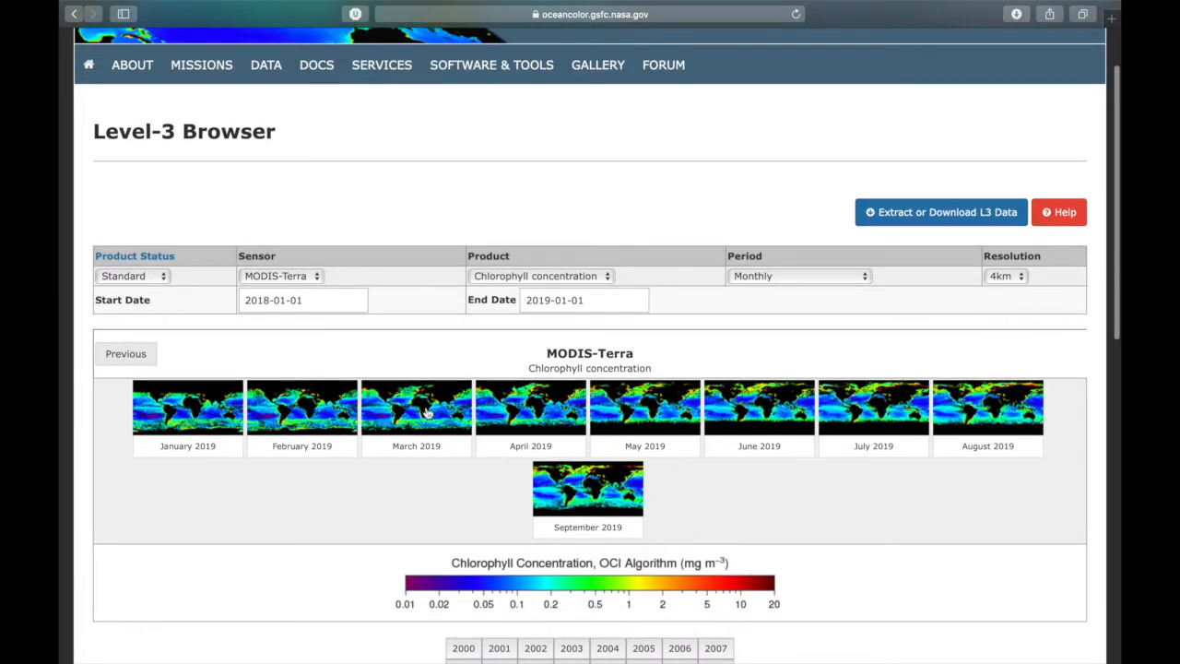
mouse_move(522, 413)
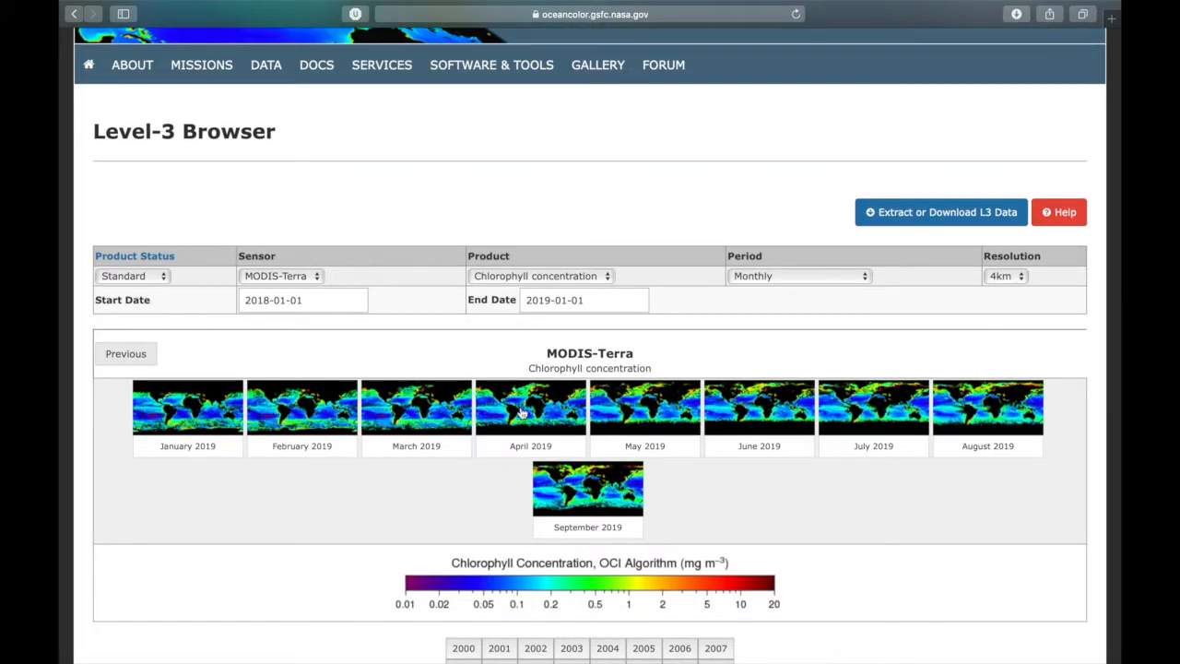
click(530, 410)
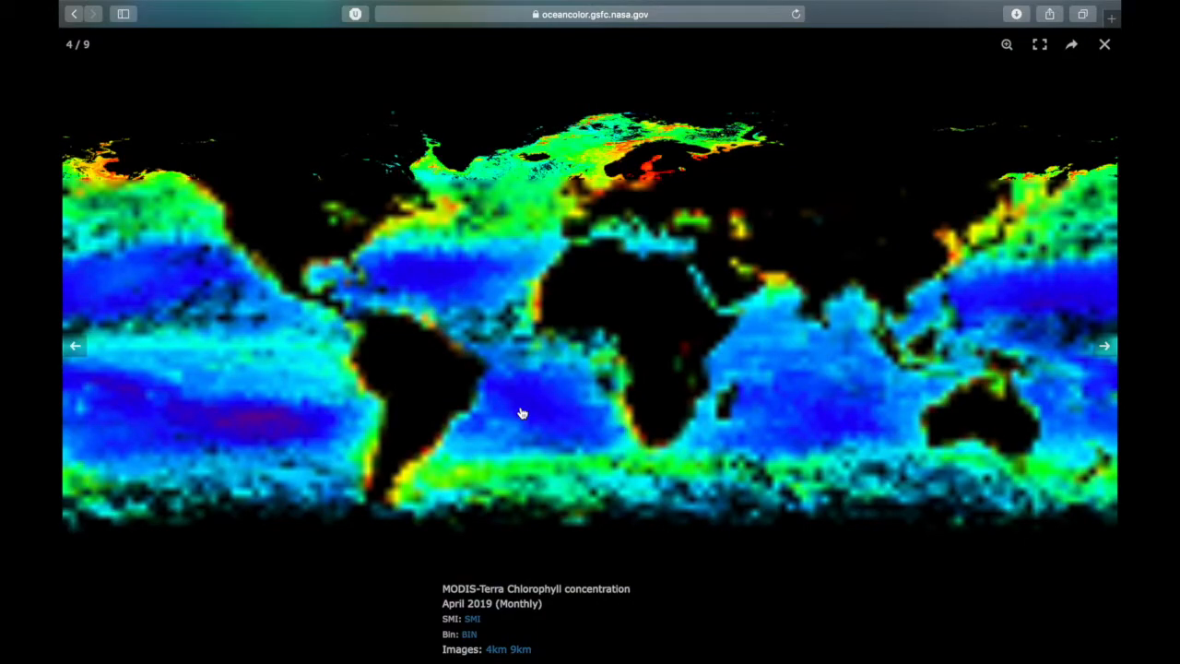
mouse_move(612, 182)
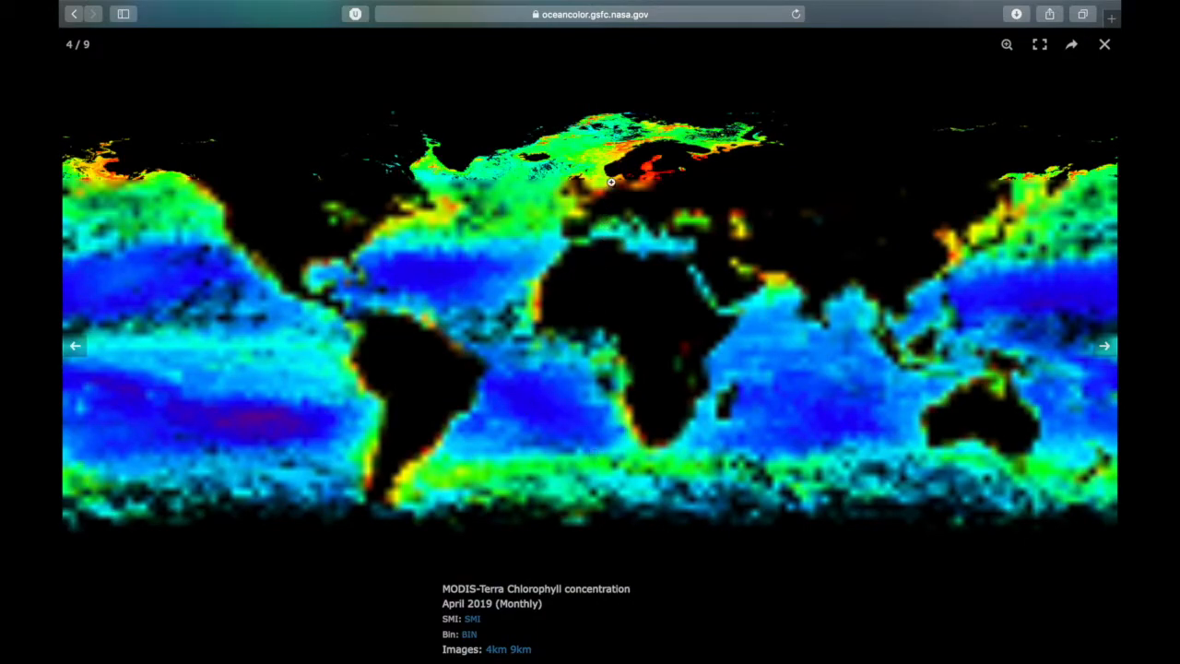
right_click(623, 166)
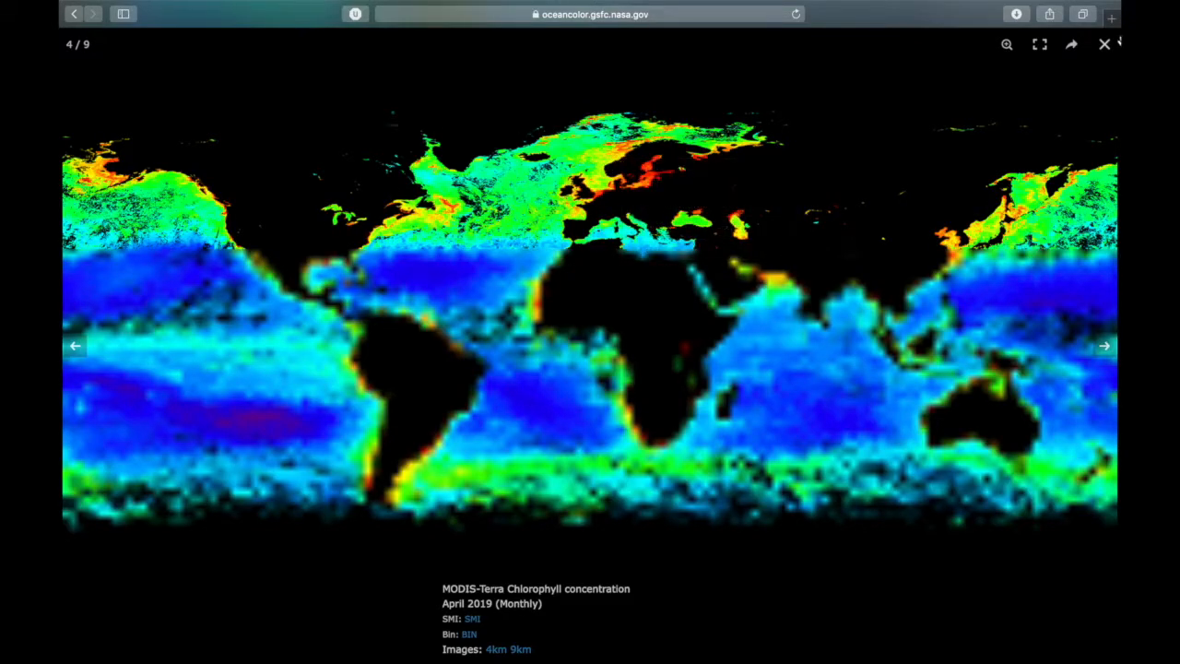
click(1104, 44)
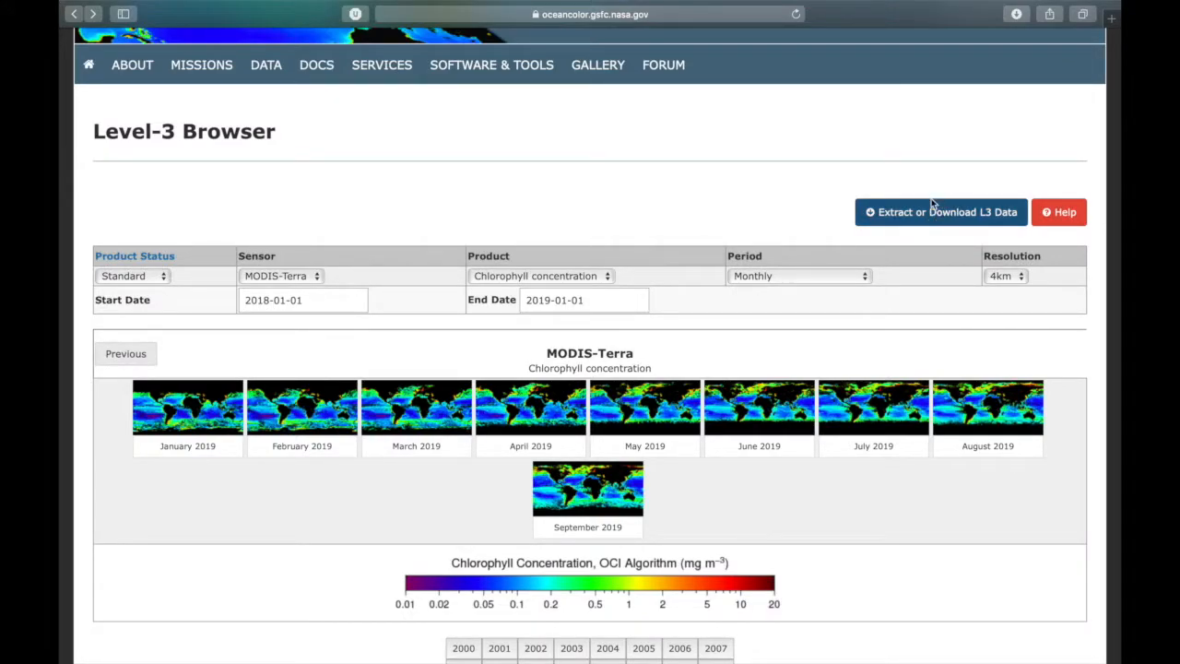
Step: Go to the Extract or Download Data form and include Binned files in the request
click(940, 212)
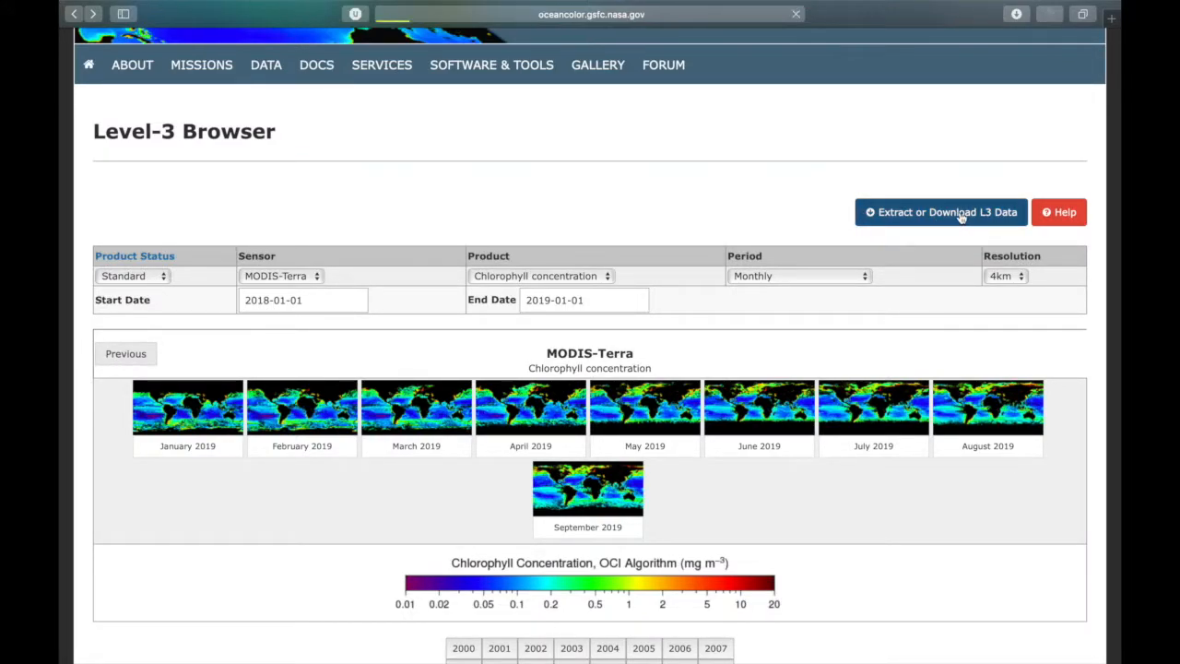
click(940, 212)
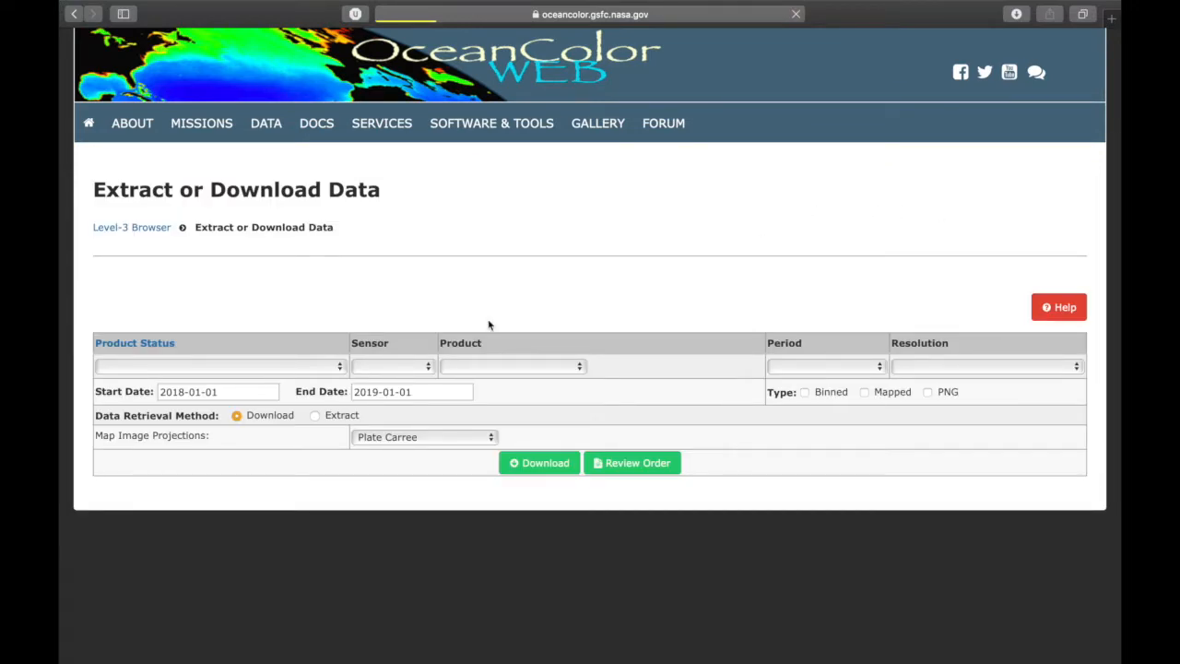
mouse_move(660, 421)
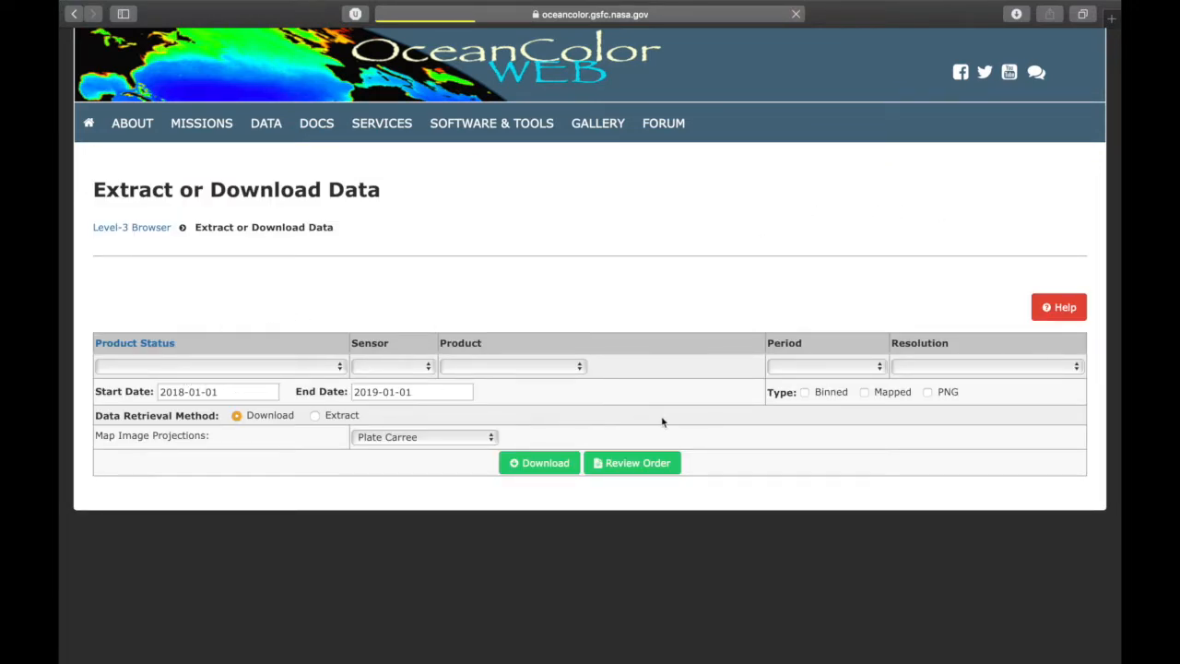
mouse_move(251, 387)
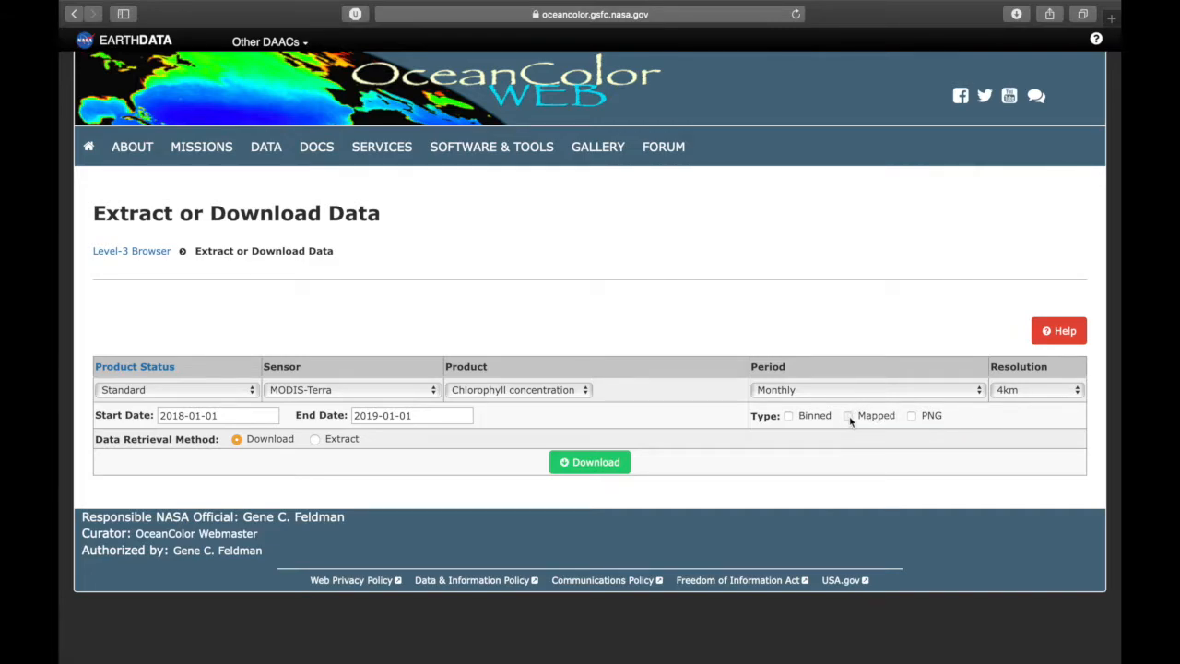
click(848, 417)
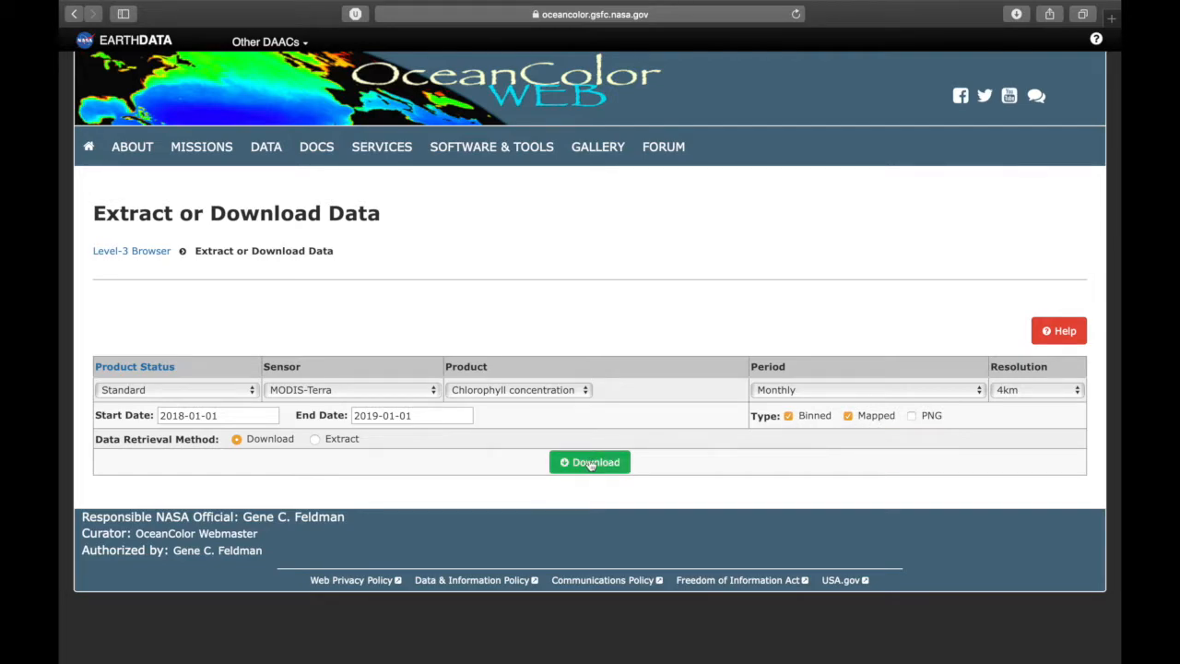
mouse_move(317, 439)
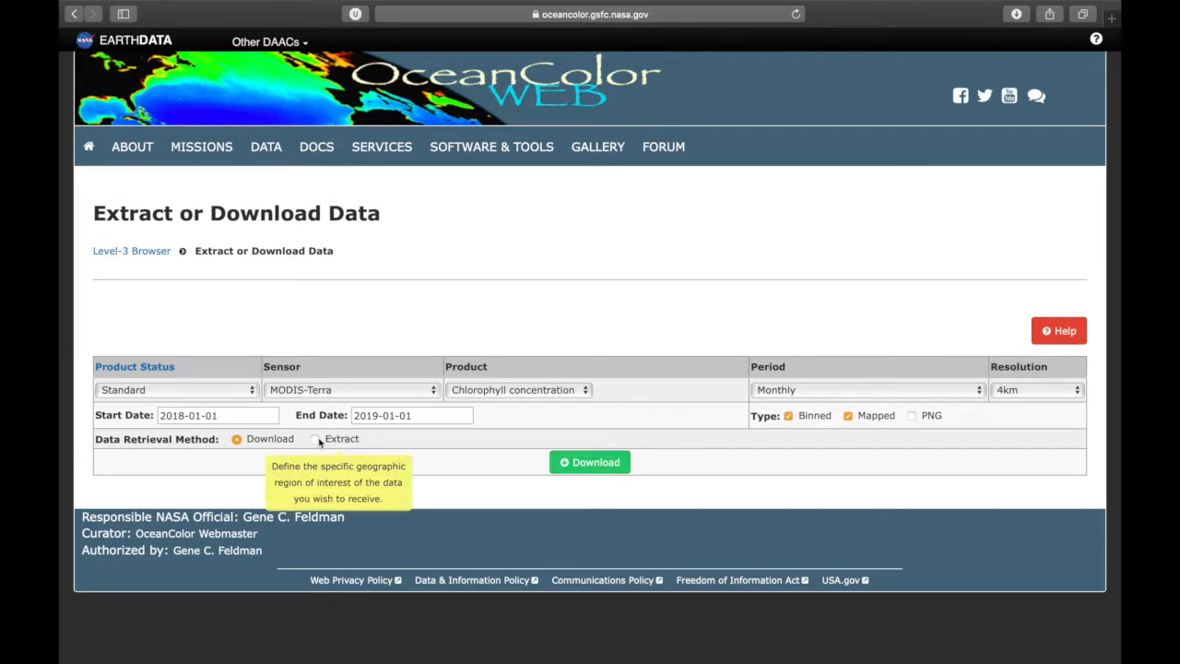
Step: Choose Extract as the retrieval method and review the world map with full-globe N/S/E/W bounds
click(314, 439)
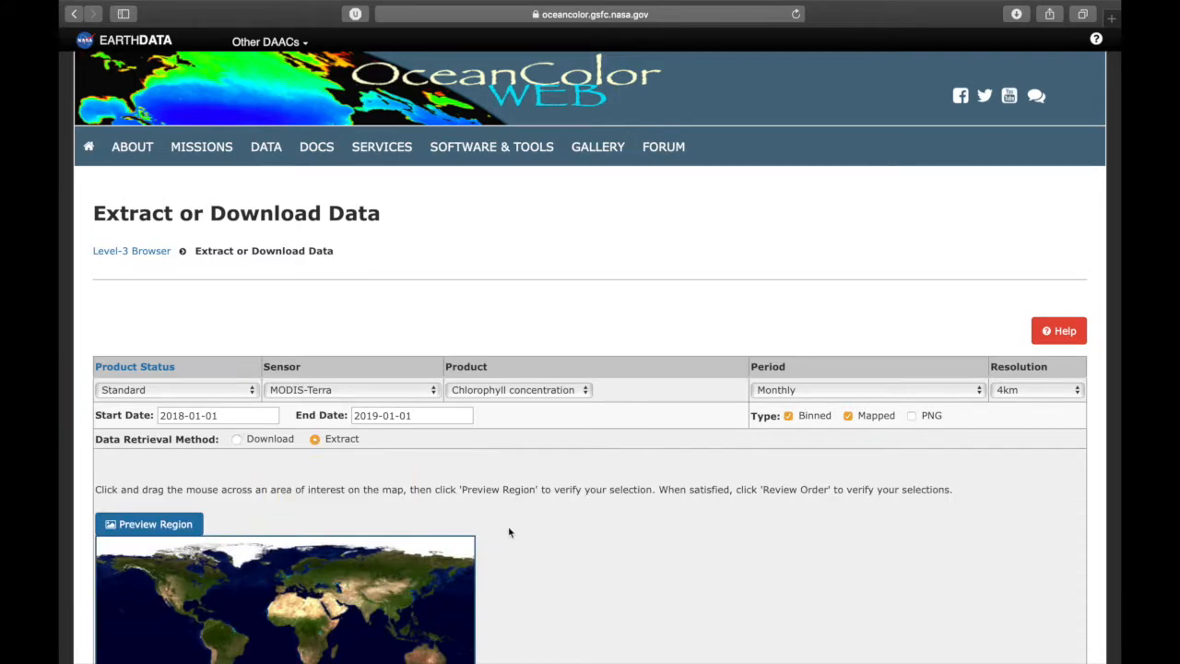
scroll(down, 3)
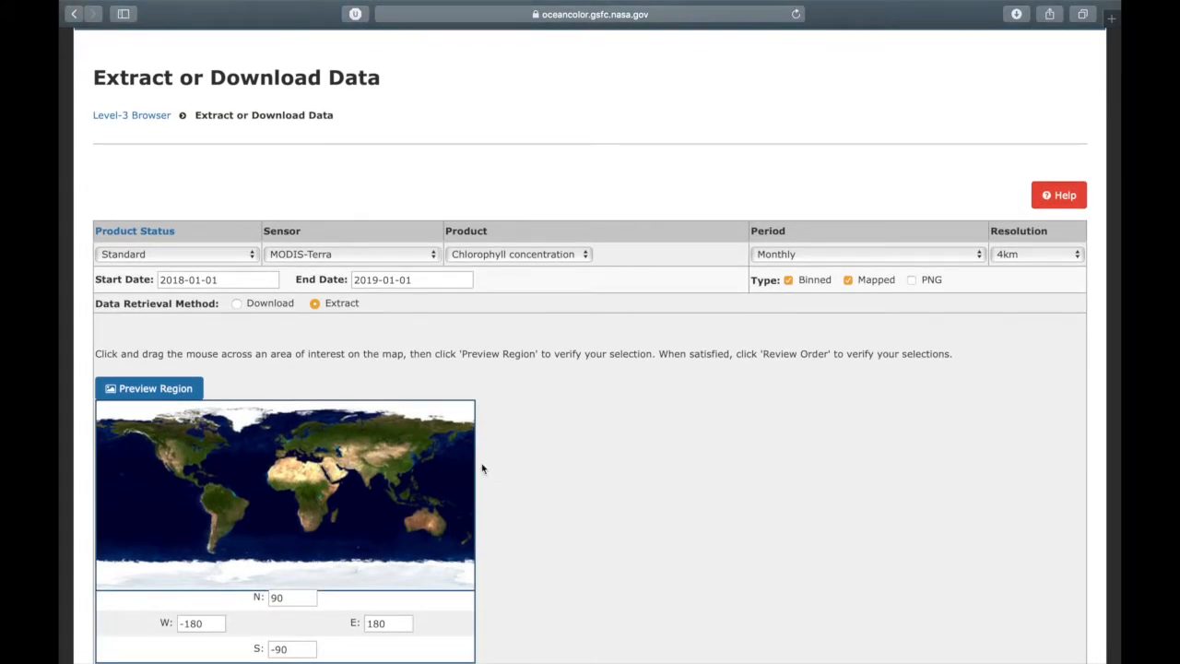
scroll(down, 3)
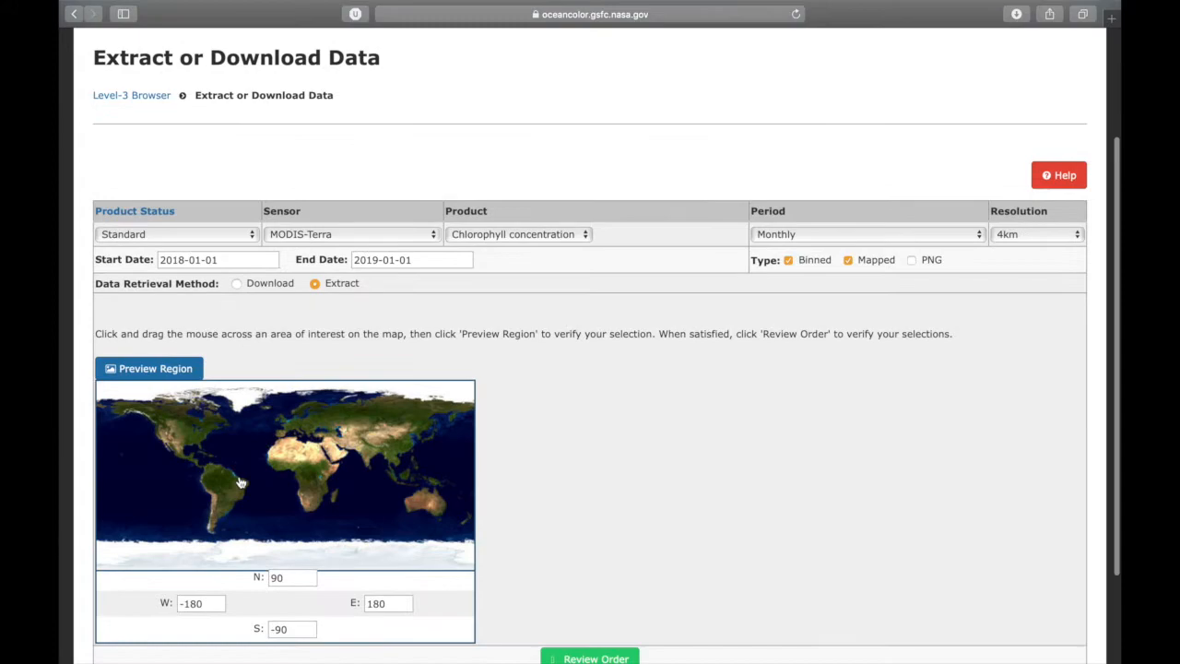
mouse_move(170, 562)
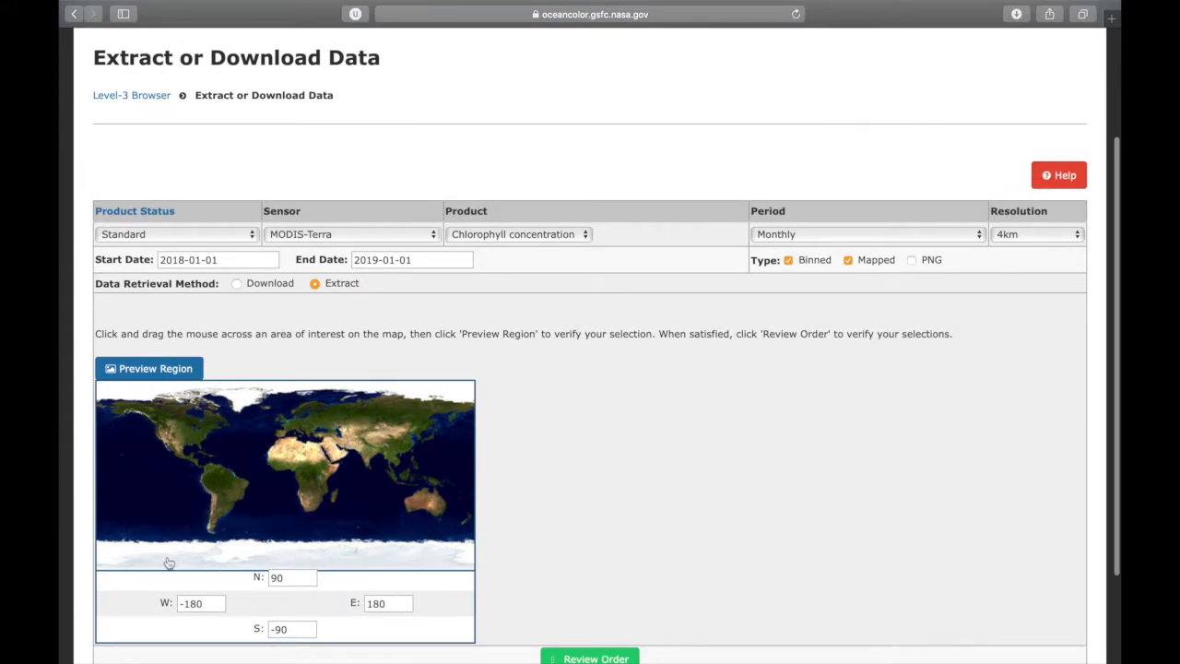
mouse_move(478, 547)
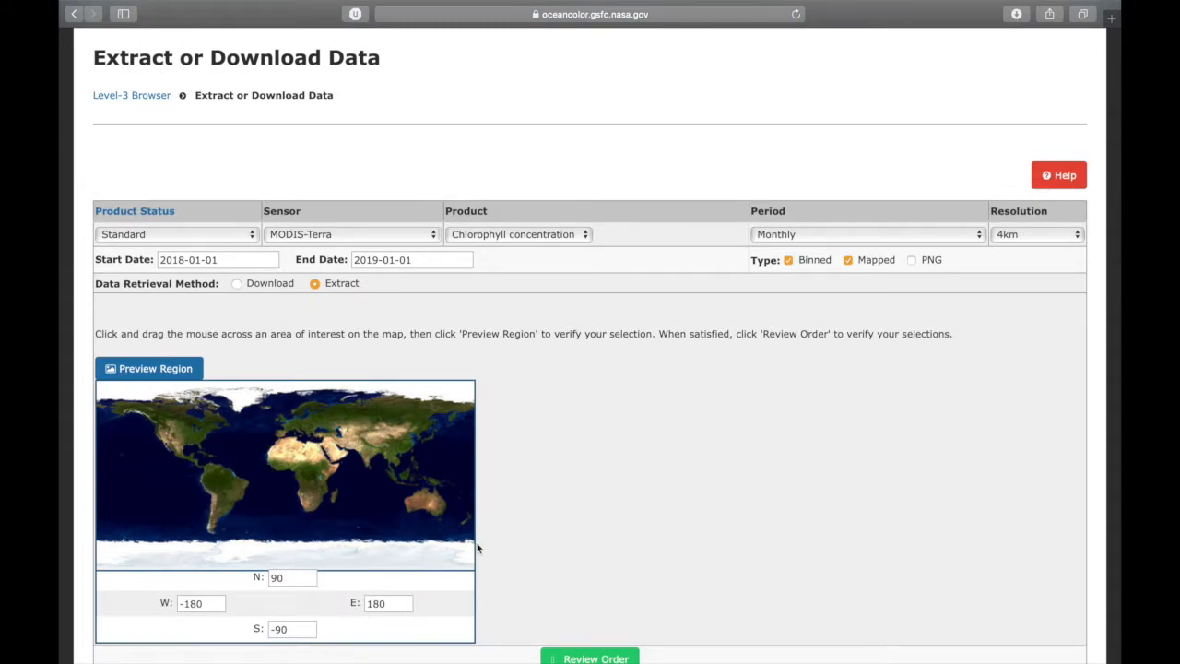
scroll(down, 3)
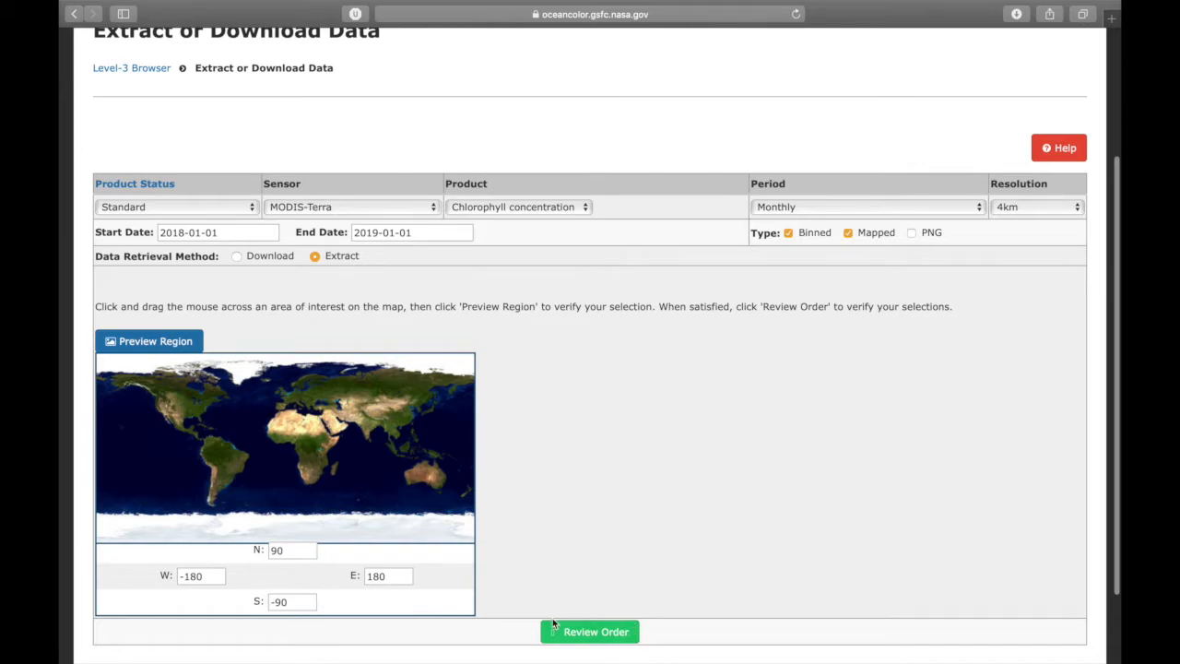
scroll(up, 3)
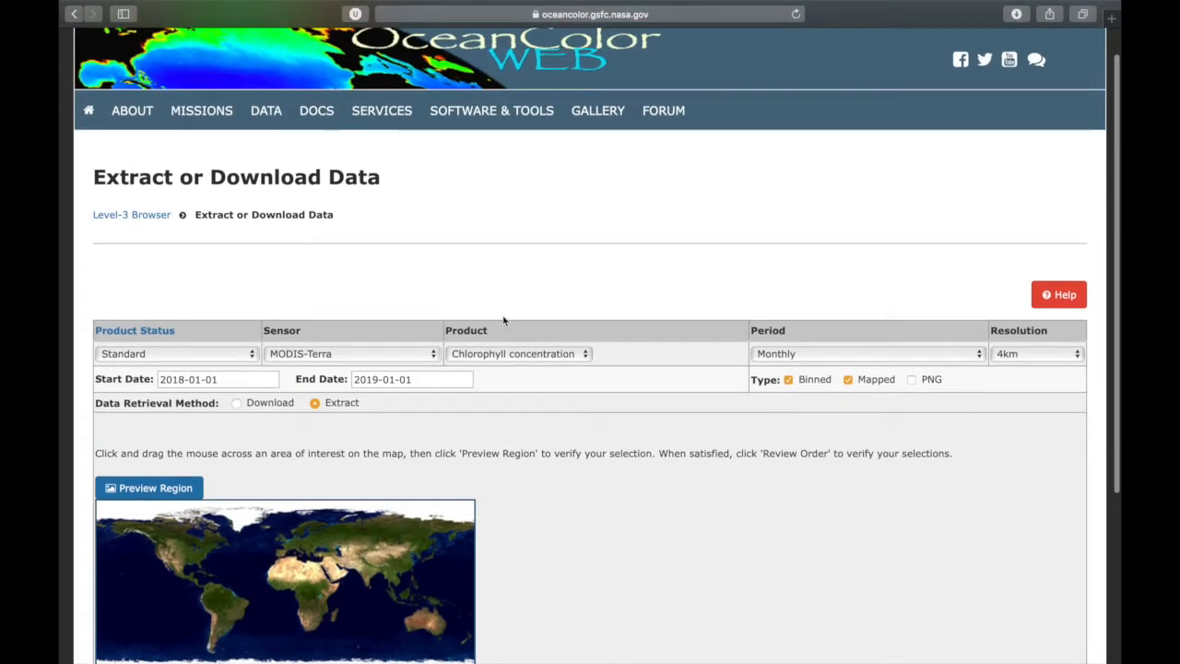
mouse_move(330, 139)
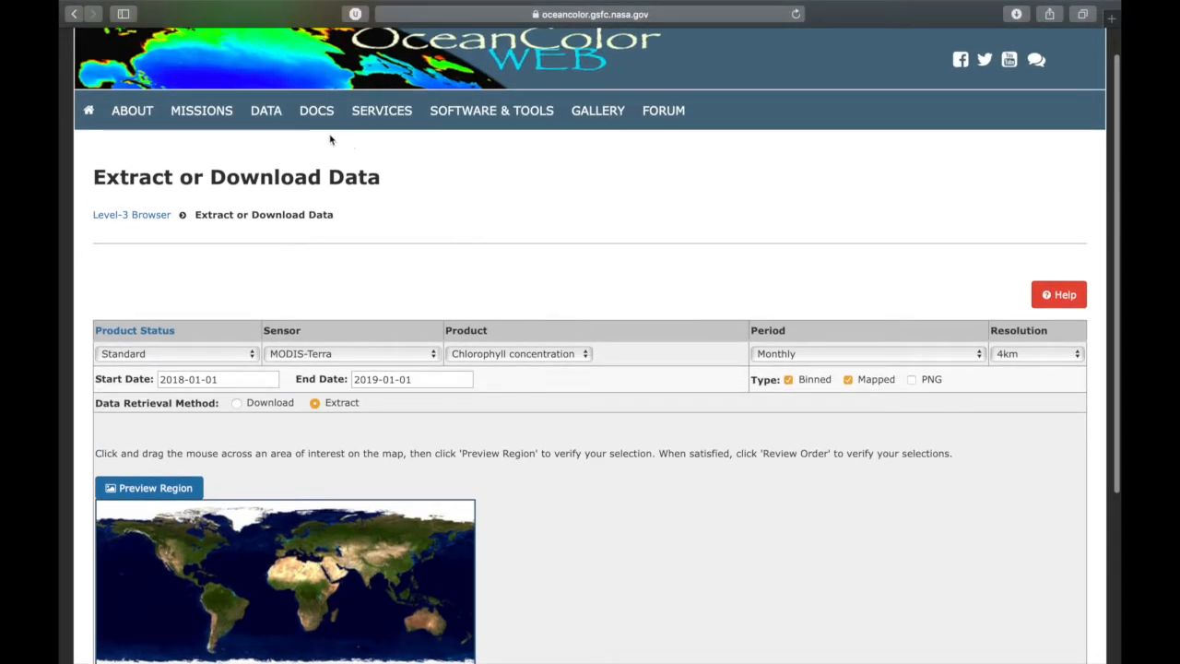
Step: Return to the Level-3 Browser and set MODIS-Terra sea surface temperature with an Annual period
click(266, 111)
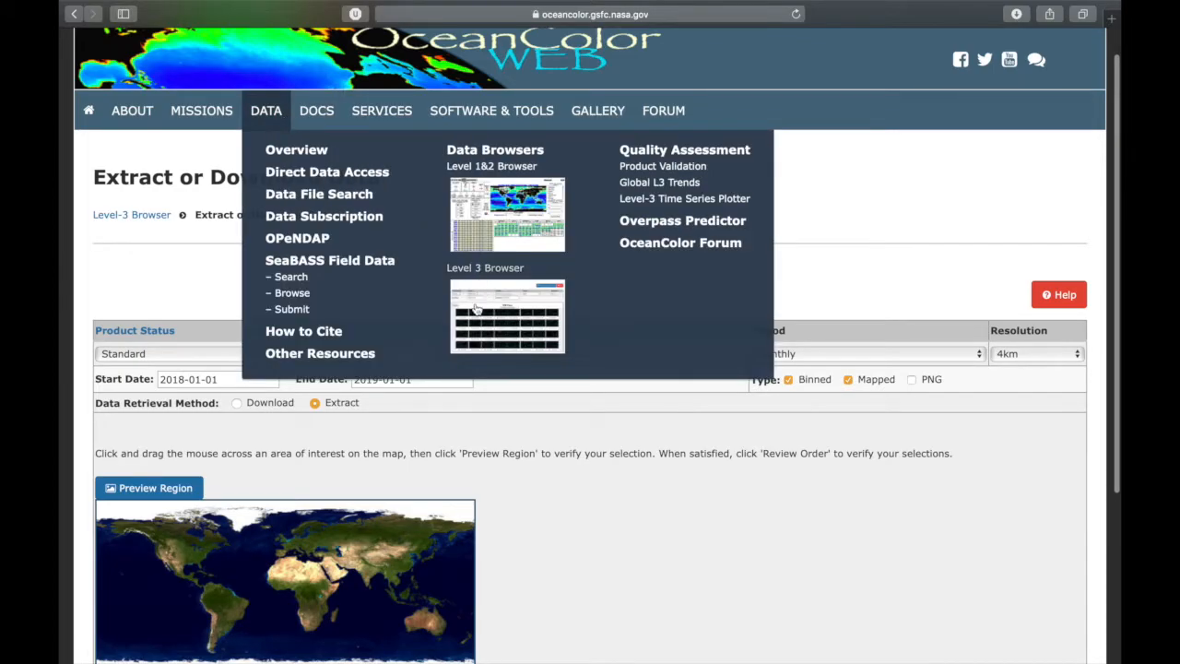
click(507, 317)
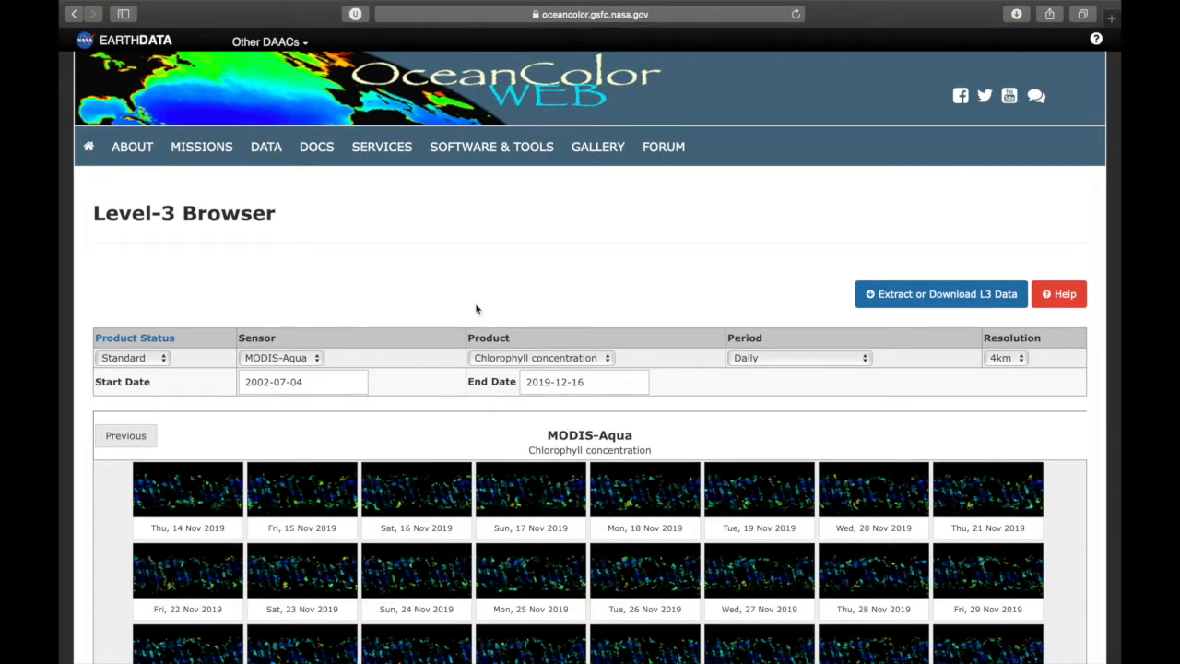
click(280, 357)
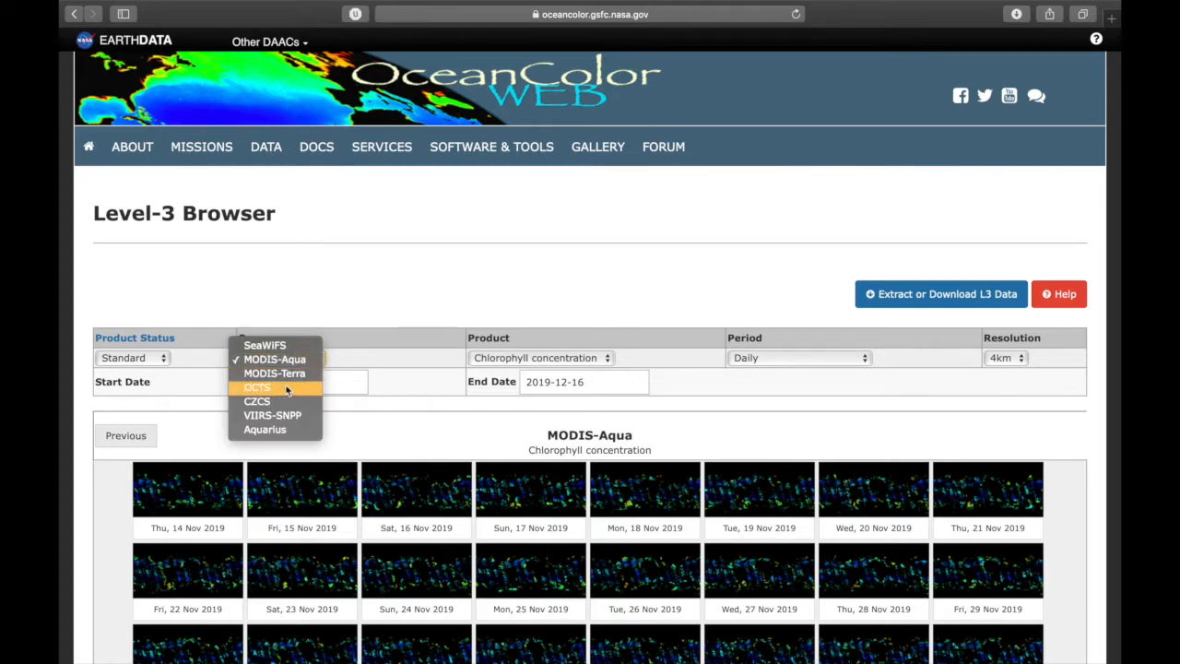
click(274, 372)
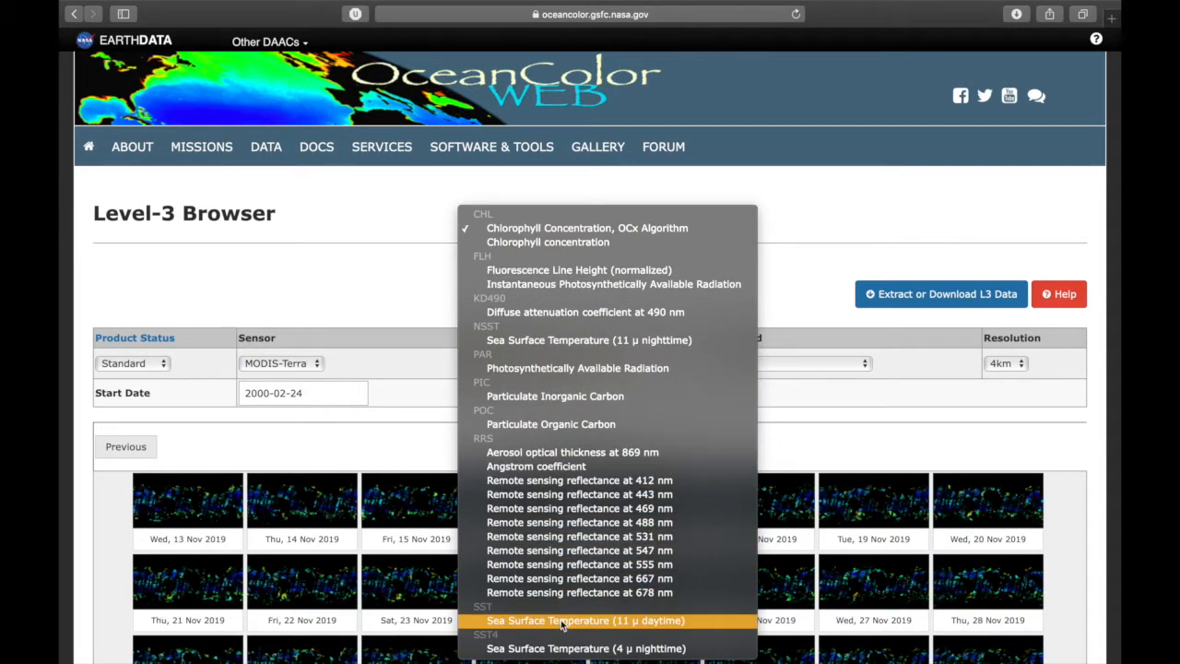
mouse_move(649, 634)
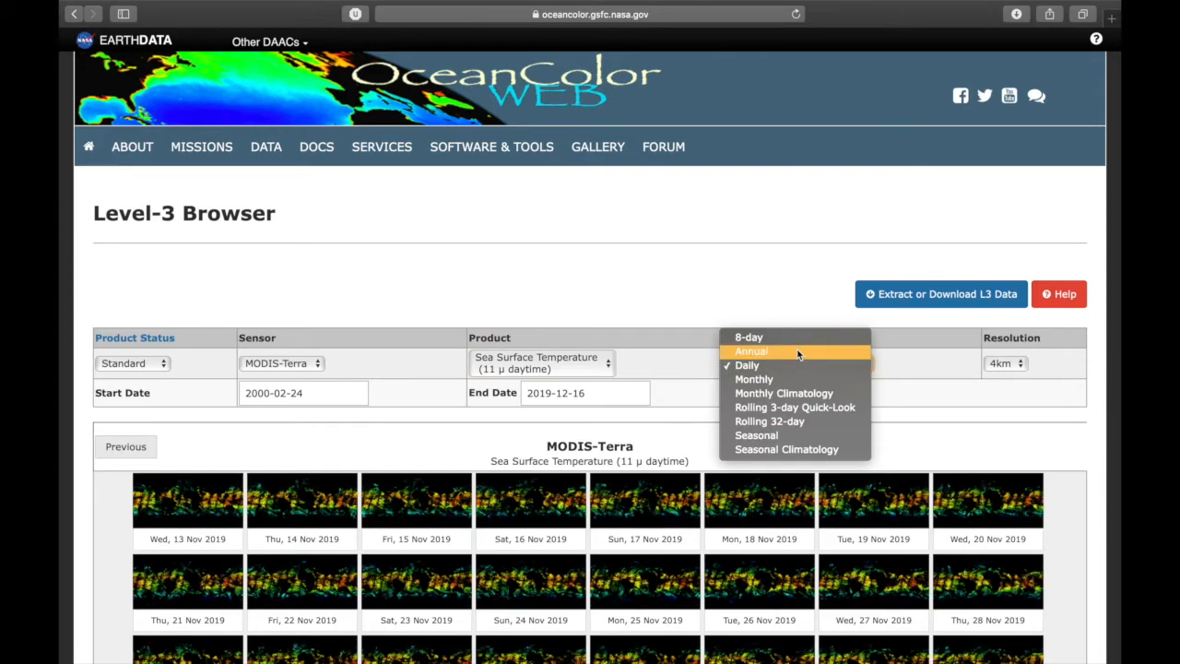
click(752, 350)
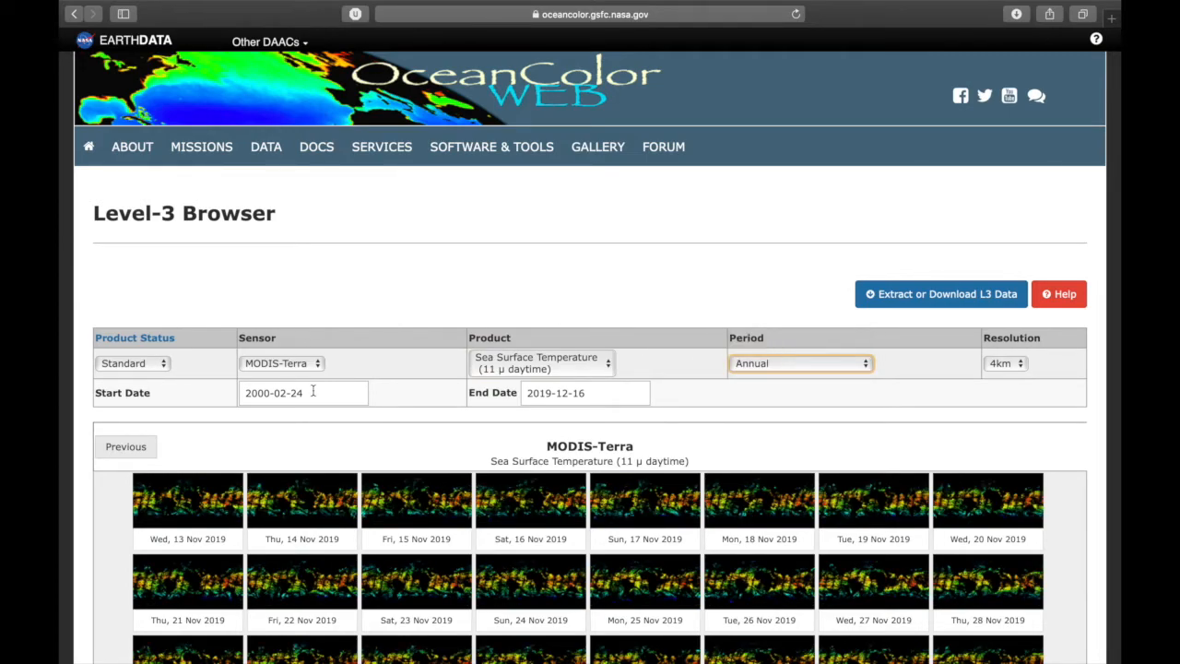
Step: Scroll through the 2000–2018 annual SST thumbnails and temperature color bar, then back to the top
scroll(down, 3)
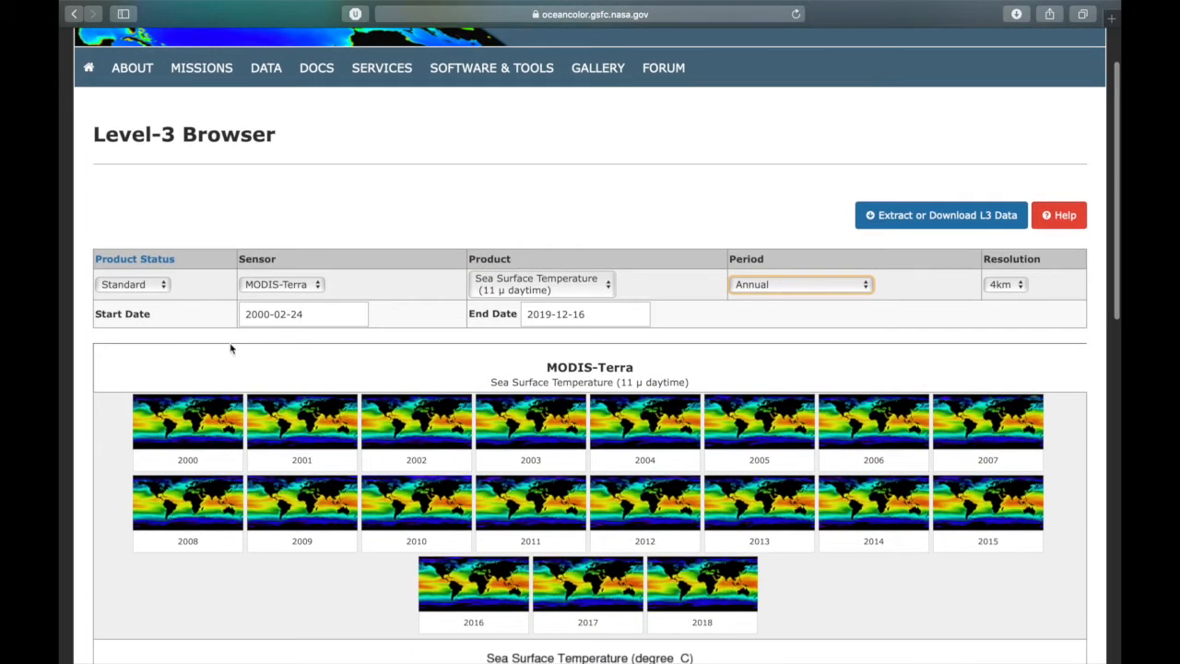
scroll(down, 3)
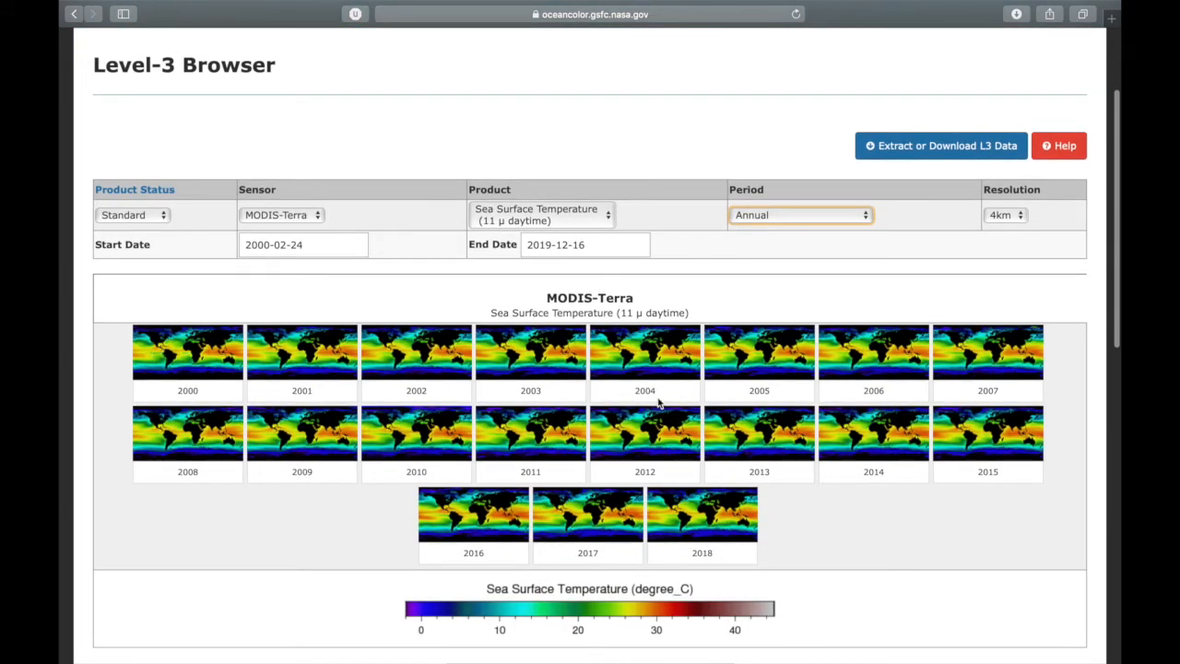
mouse_move(793, 538)
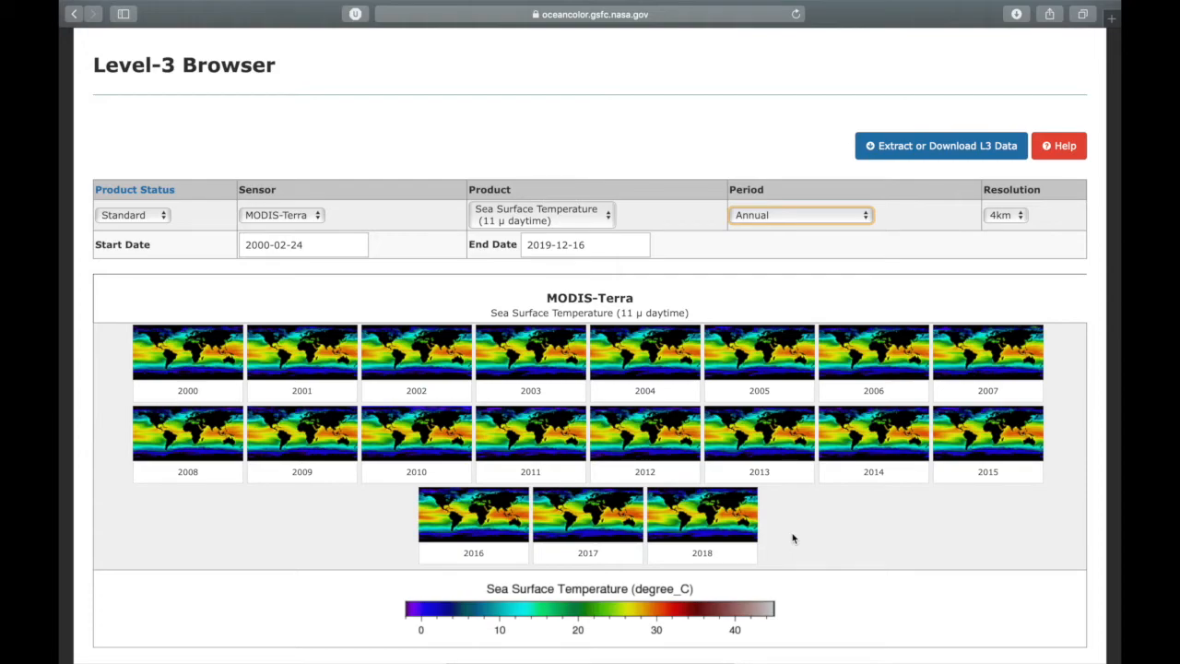
scroll(up, 3)
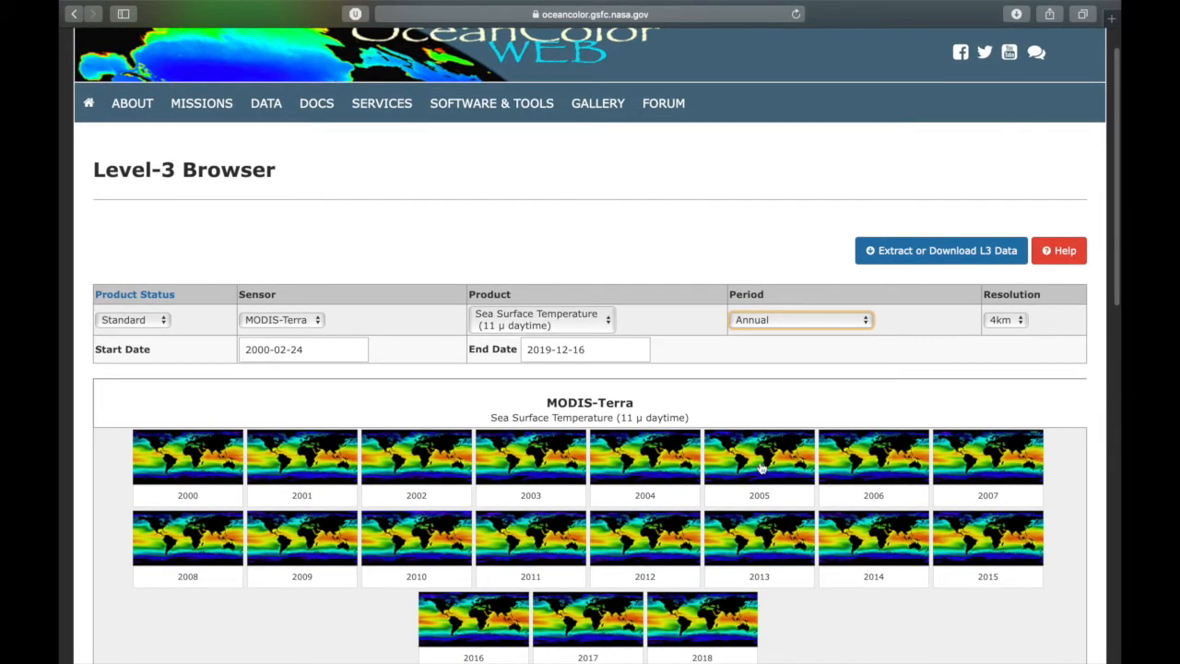
mouse_move(782, 476)
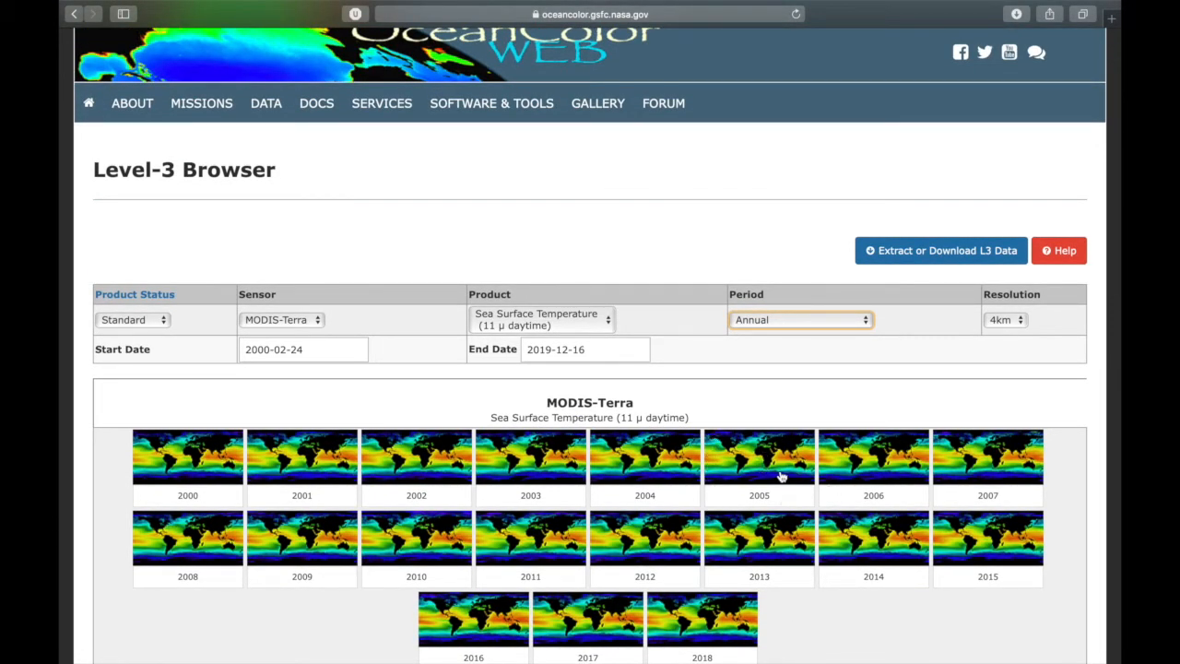
mouse_move(940, 251)
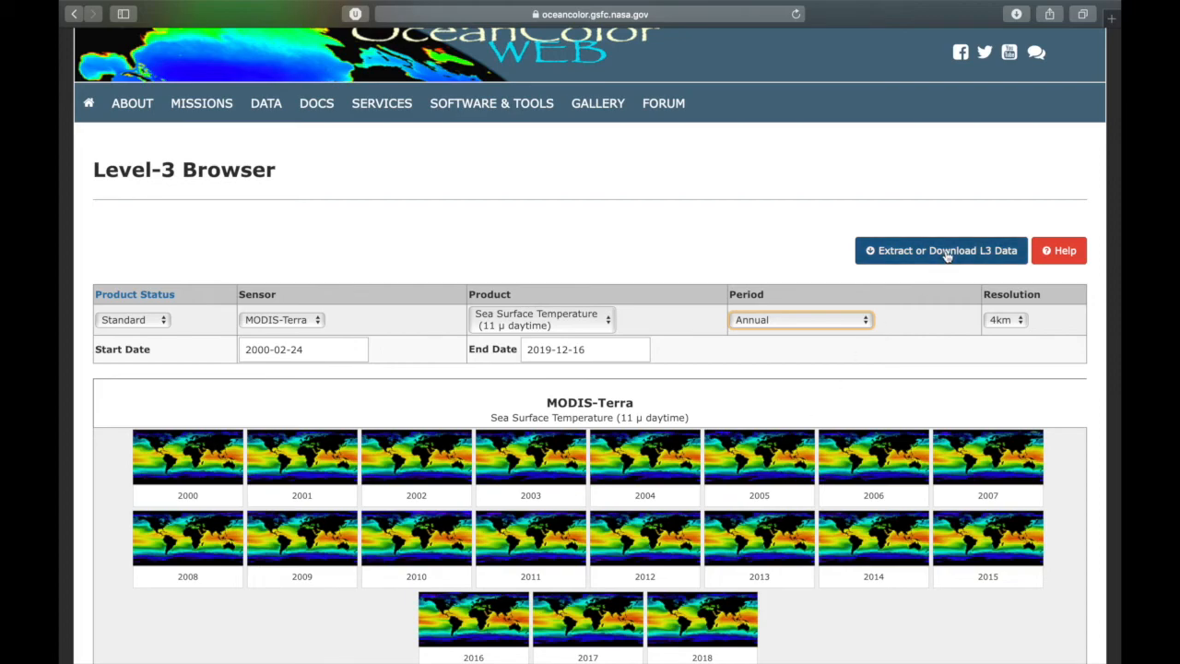